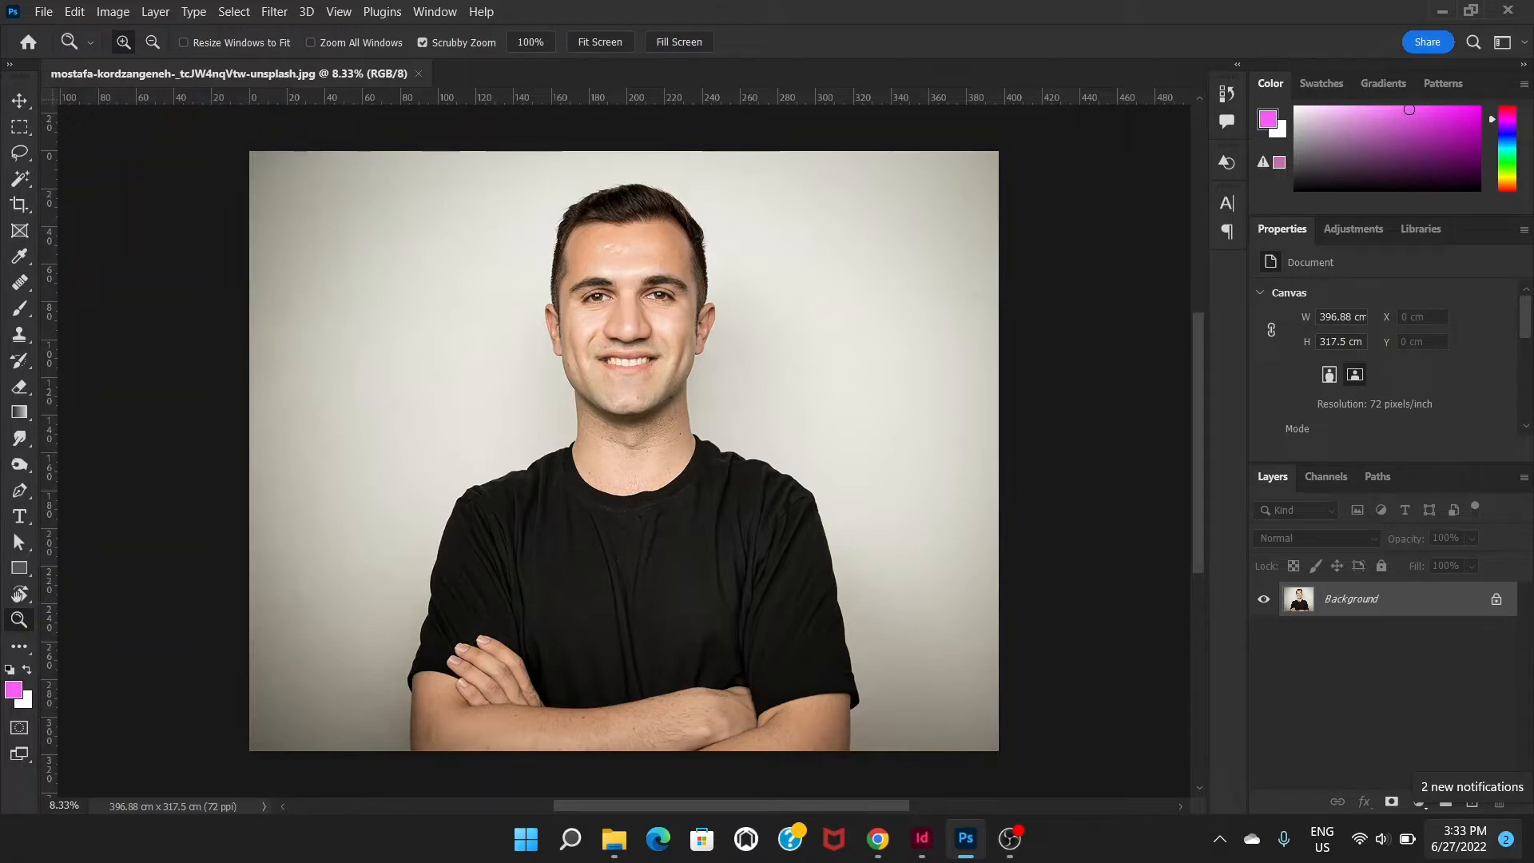
Duplicate the portrait's Background layer into a new Layer 1 with Ctrl+J.
key("ctrl+j")
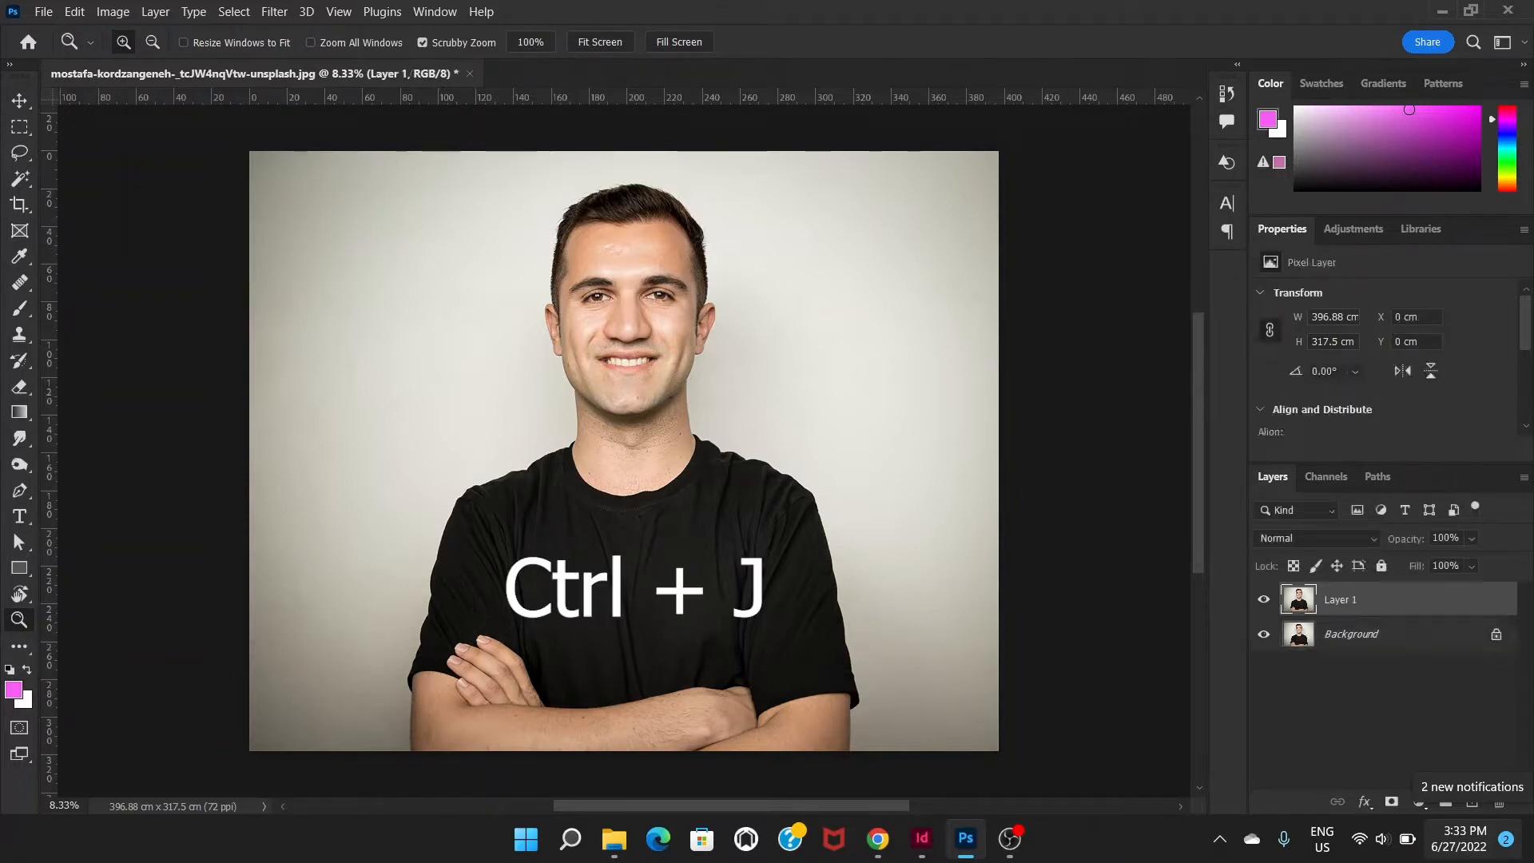
key("ctrl+j")
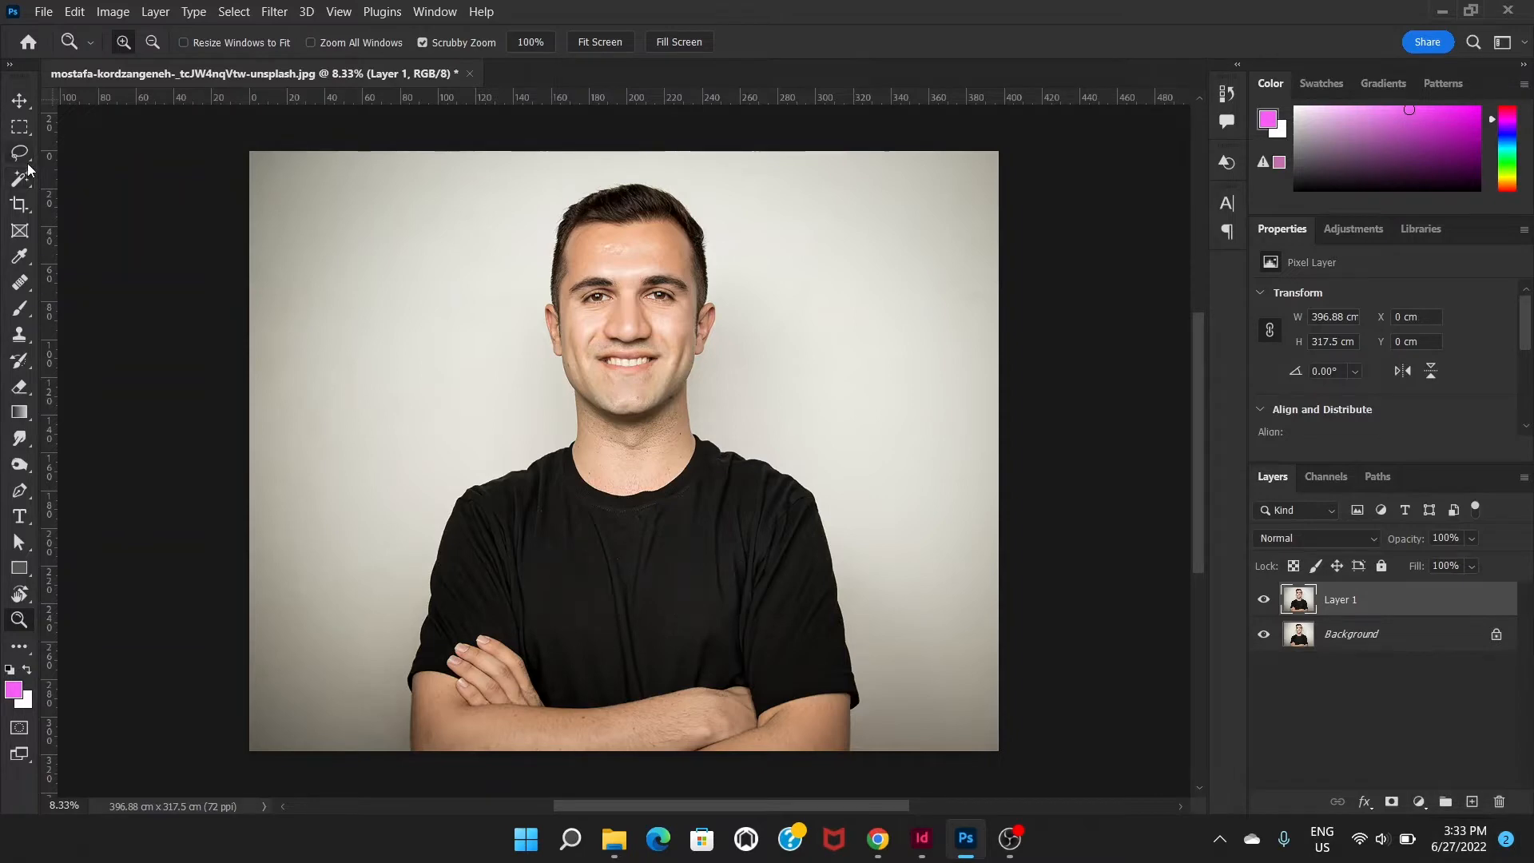
Select the black T-shirt on Layer 1 with the Magic Wand and inspect the neckline up close.
left_click(19, 153)
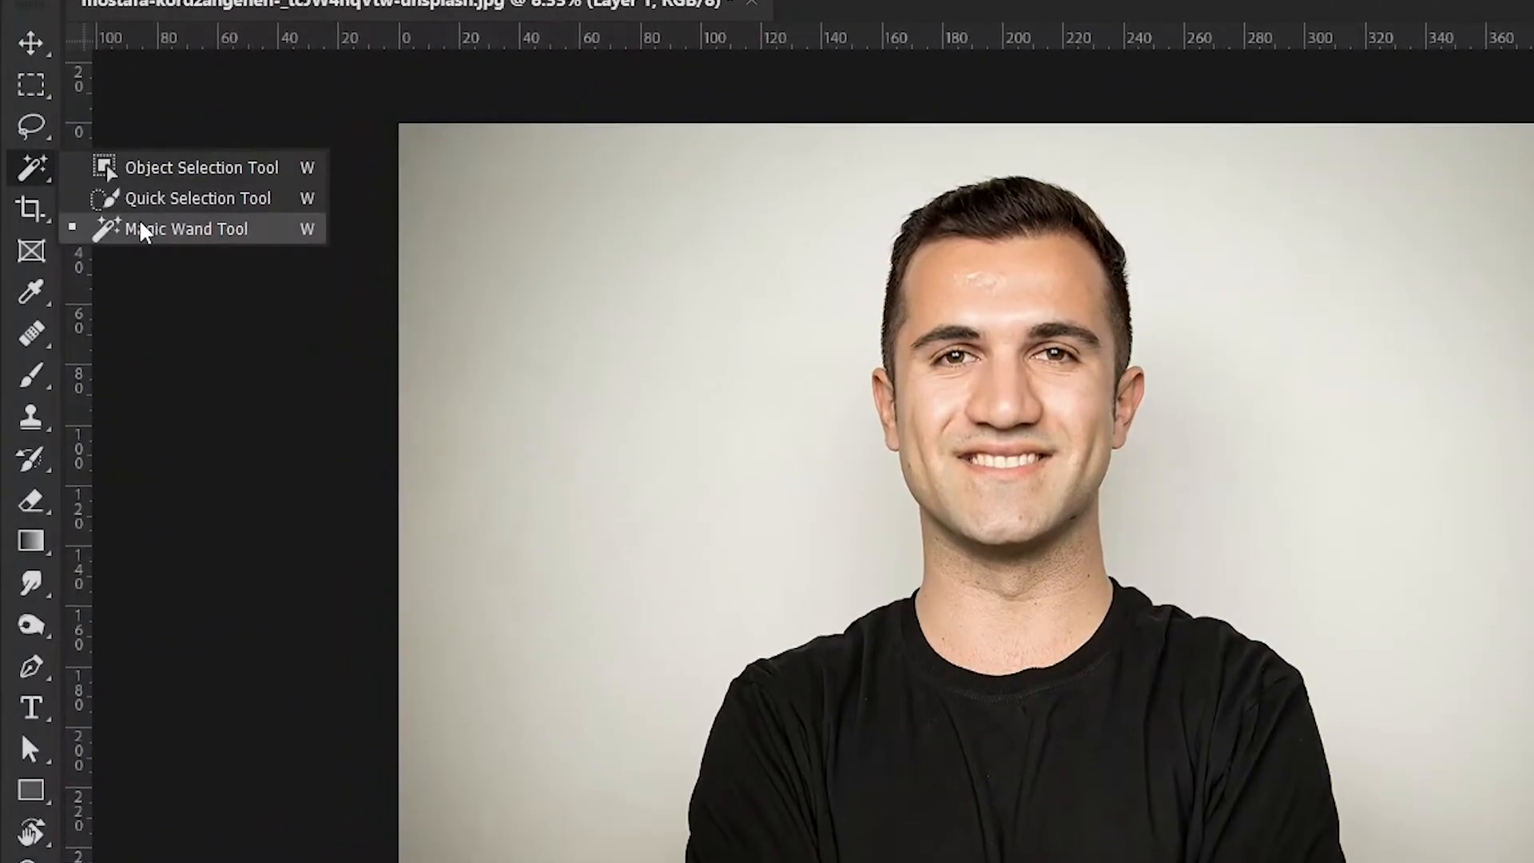
left_click(182, 227)
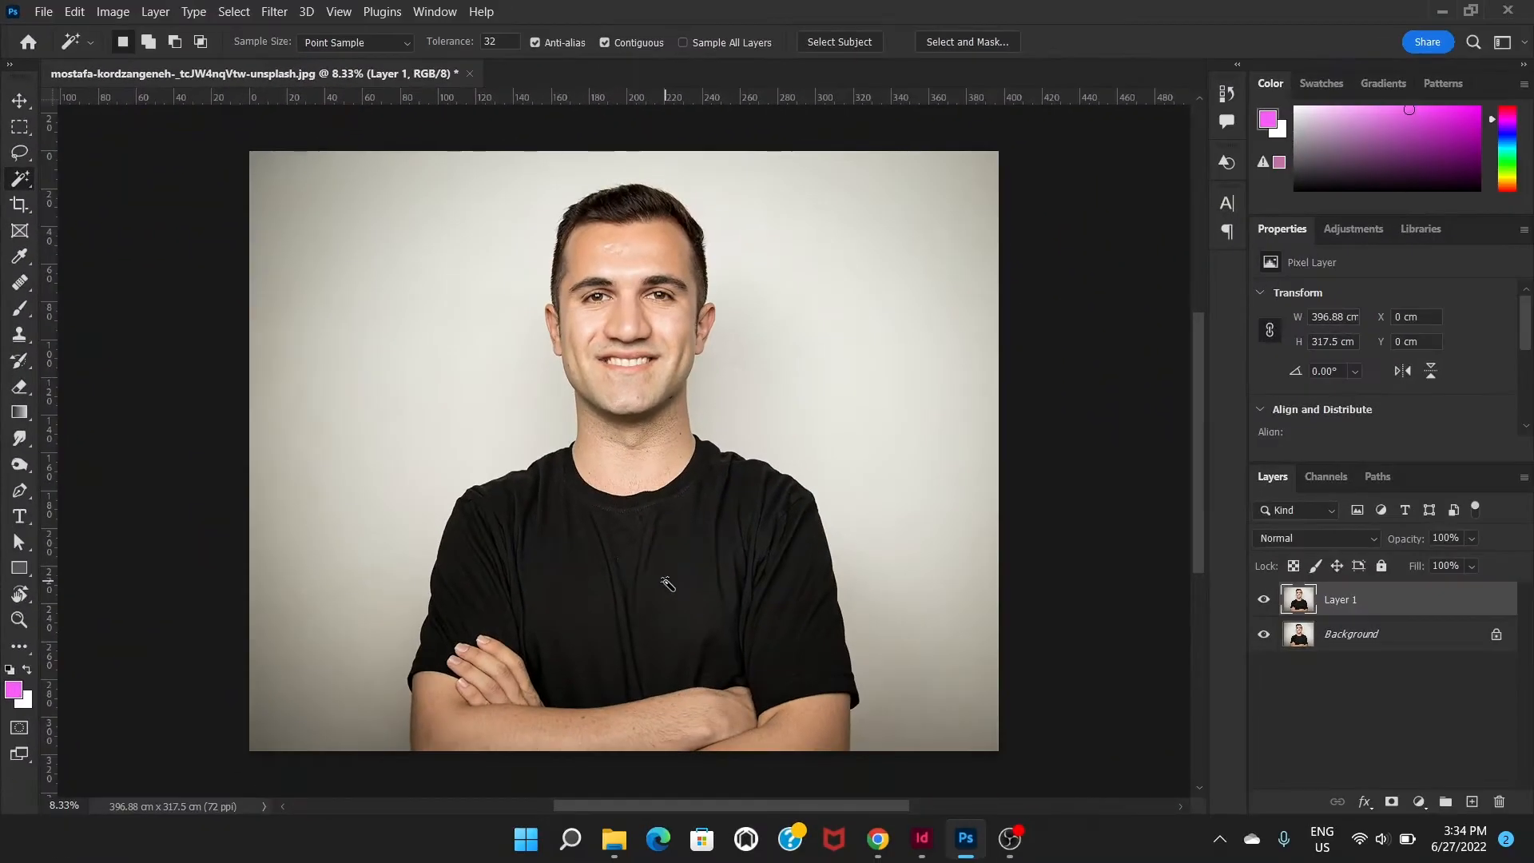
left_click(665, 582)
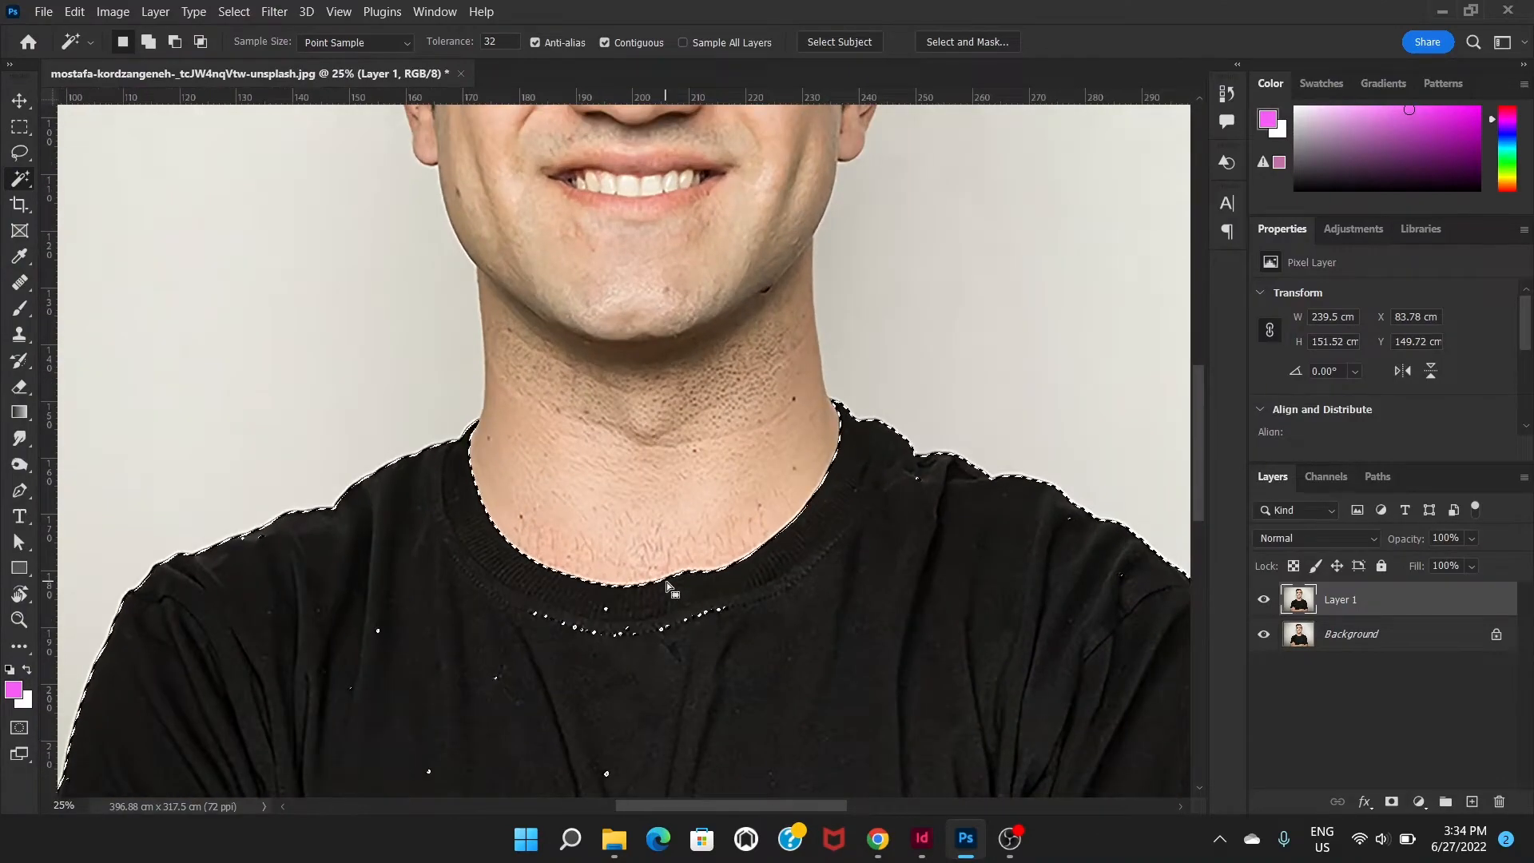
left_click_drag(665, 587, 576, 418)
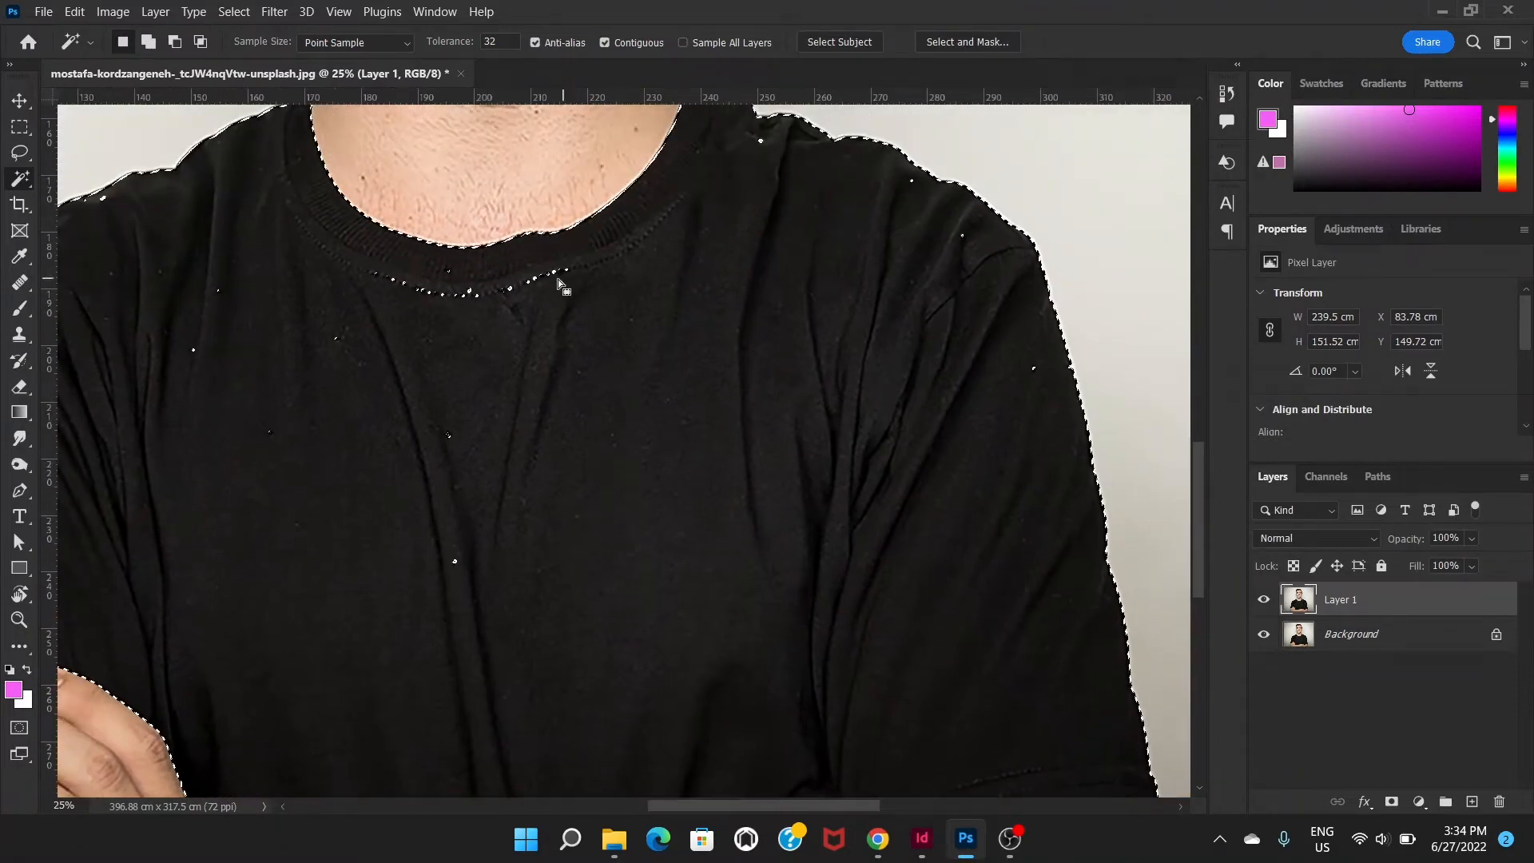
left_click_drag(557, 284, 800, 396)
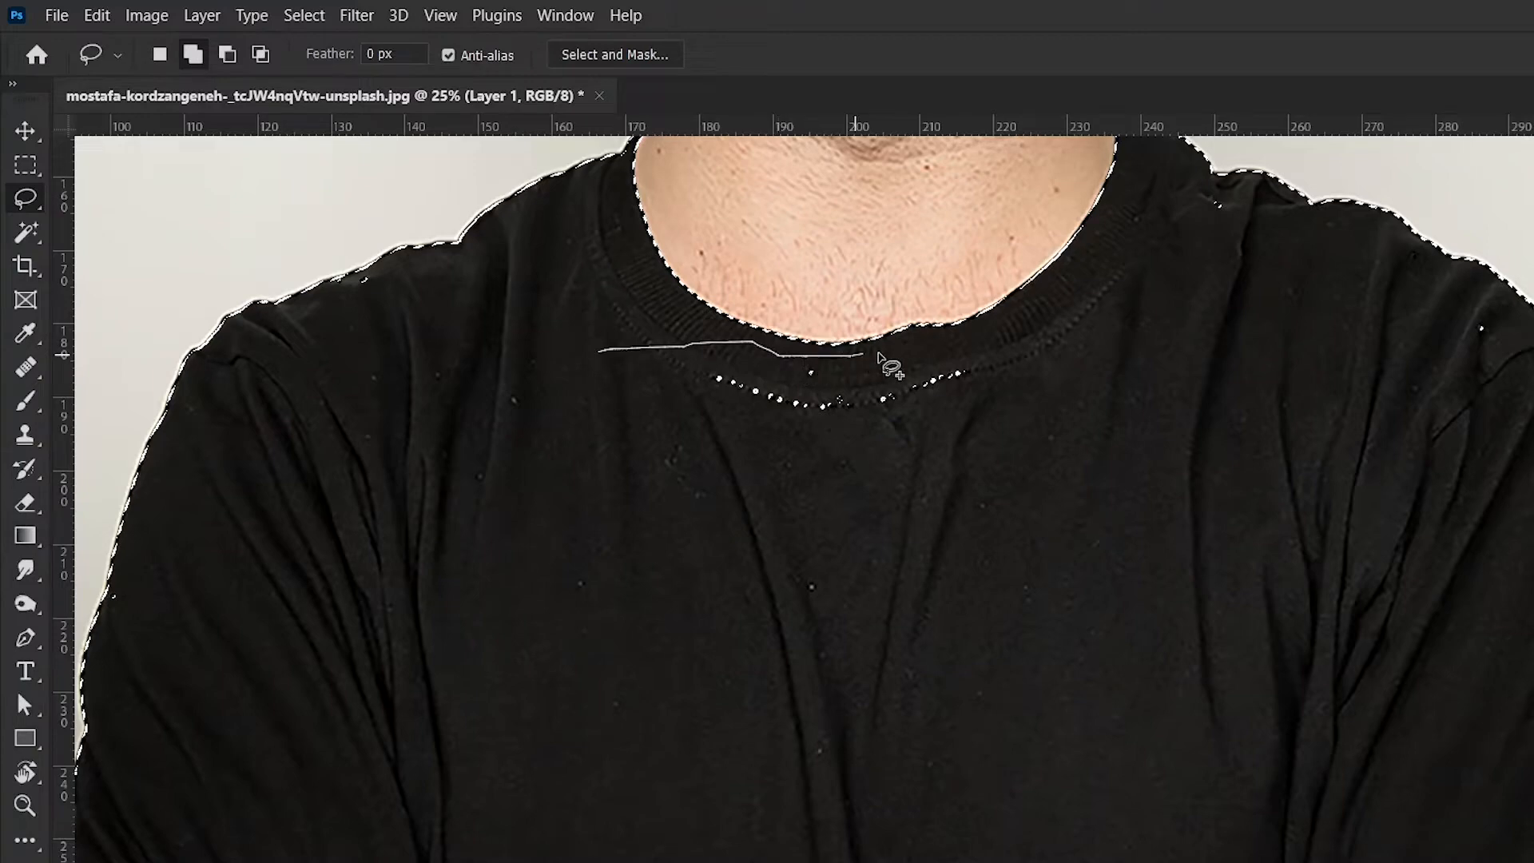
Add the missed collar and left-shoulder spots to the T-shirt selection.
left_click_drag(885, 367, 1193, 201)
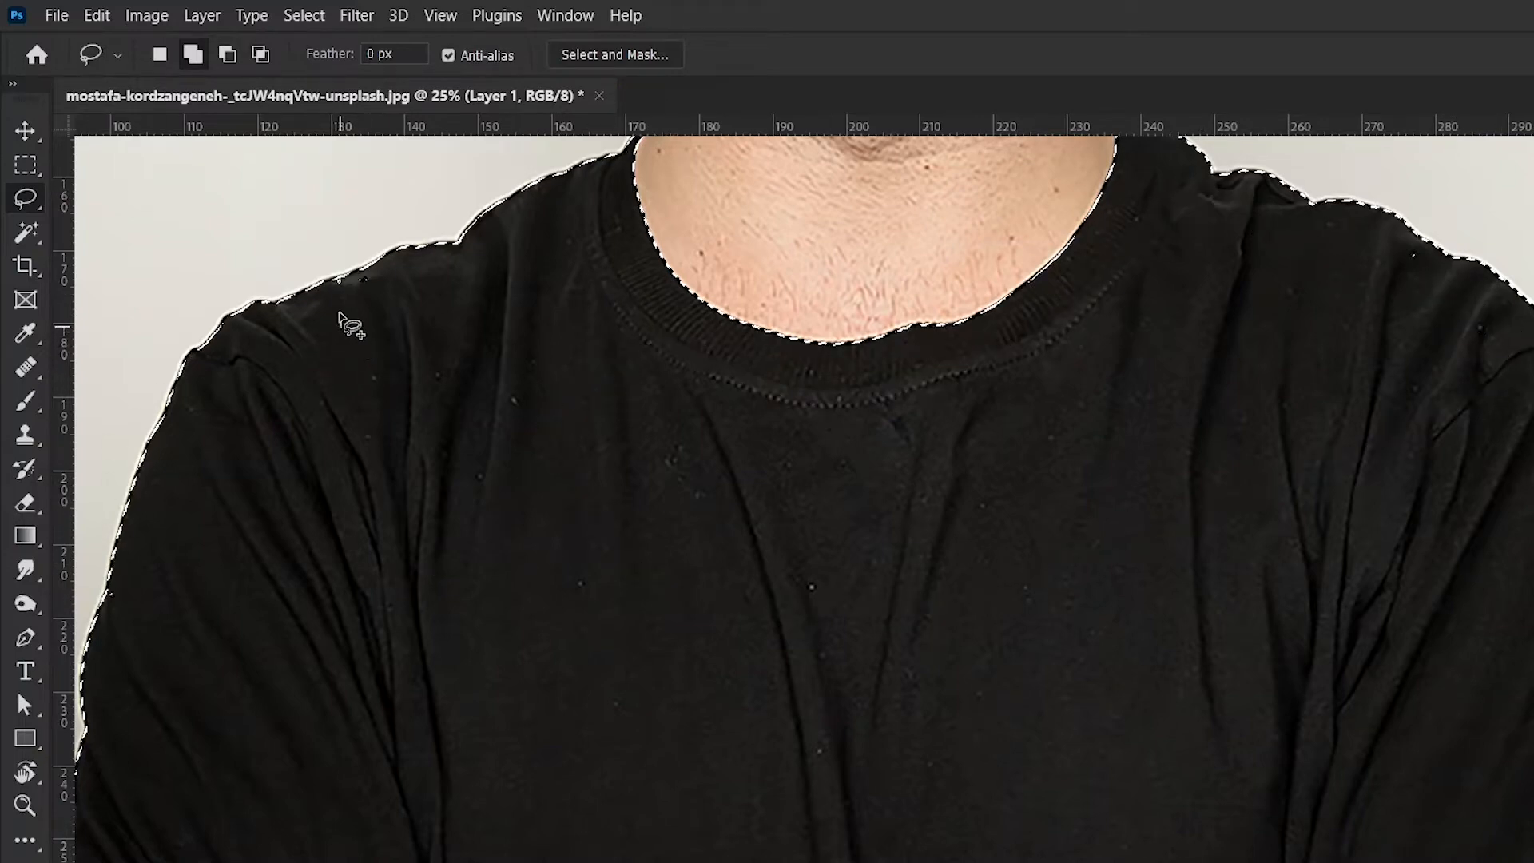
left_click_drag(337, 303, 382, 332)
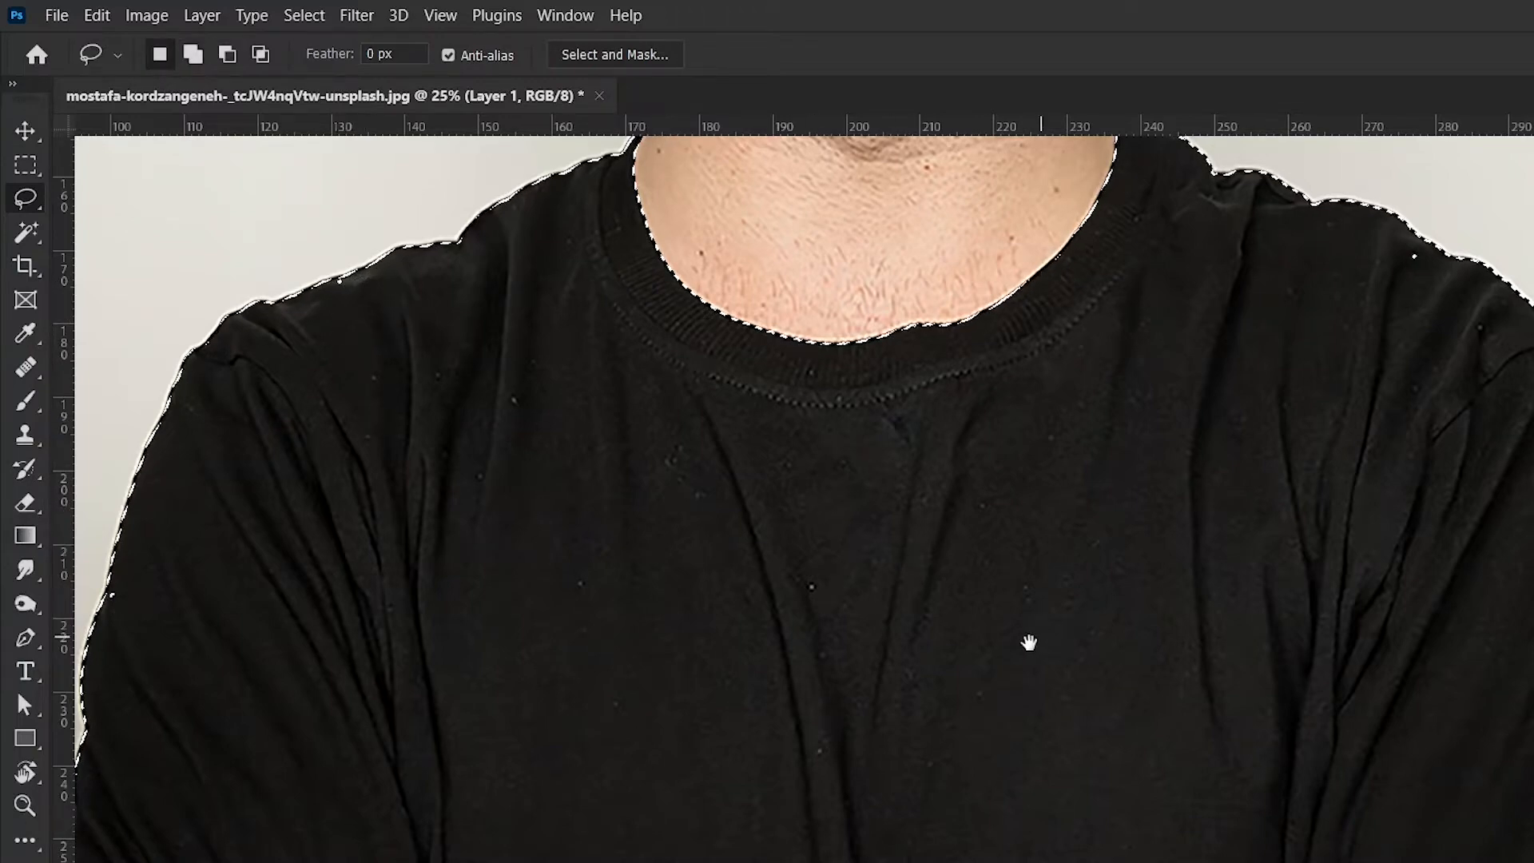
left_click_drag(1027, 642, 664, 562)
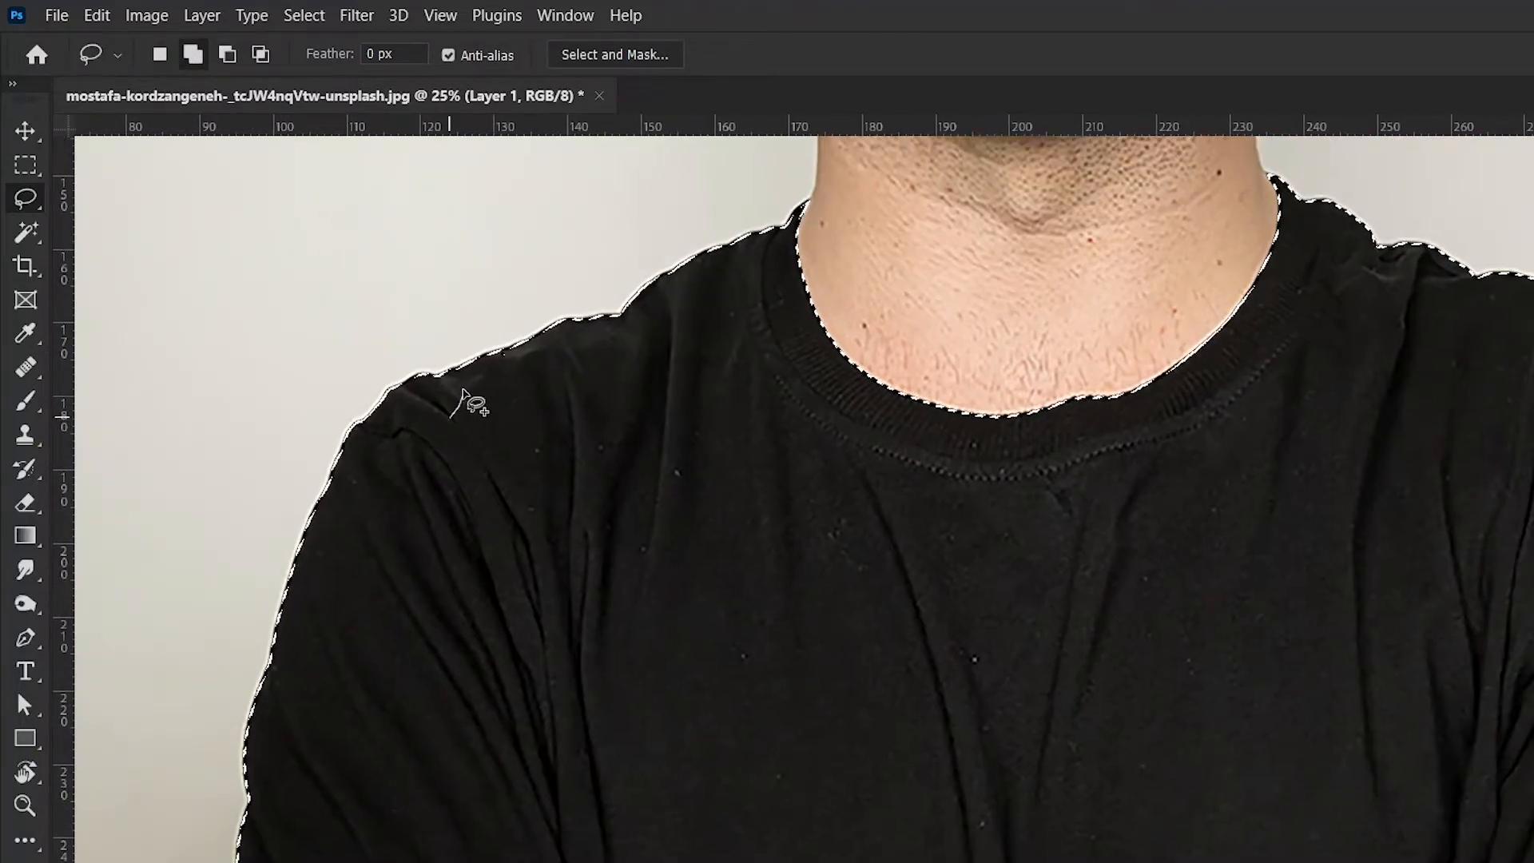
left_click_drag(465, 401, 499, 431)
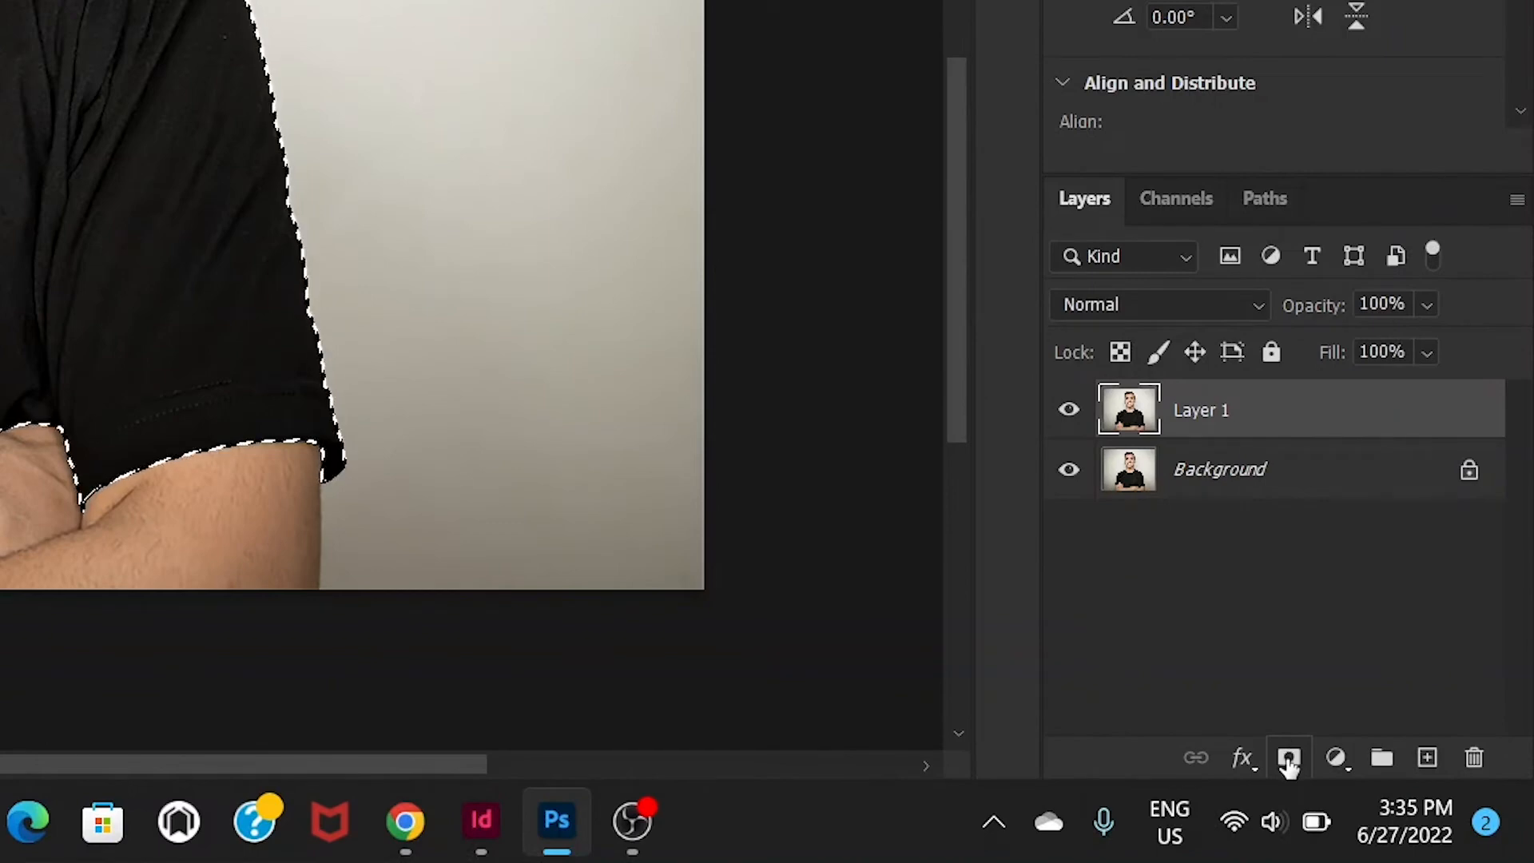
Mask Layer 1 to the shirt selection and toggle the Background's visibility to check it.
left_click(1287, 758)
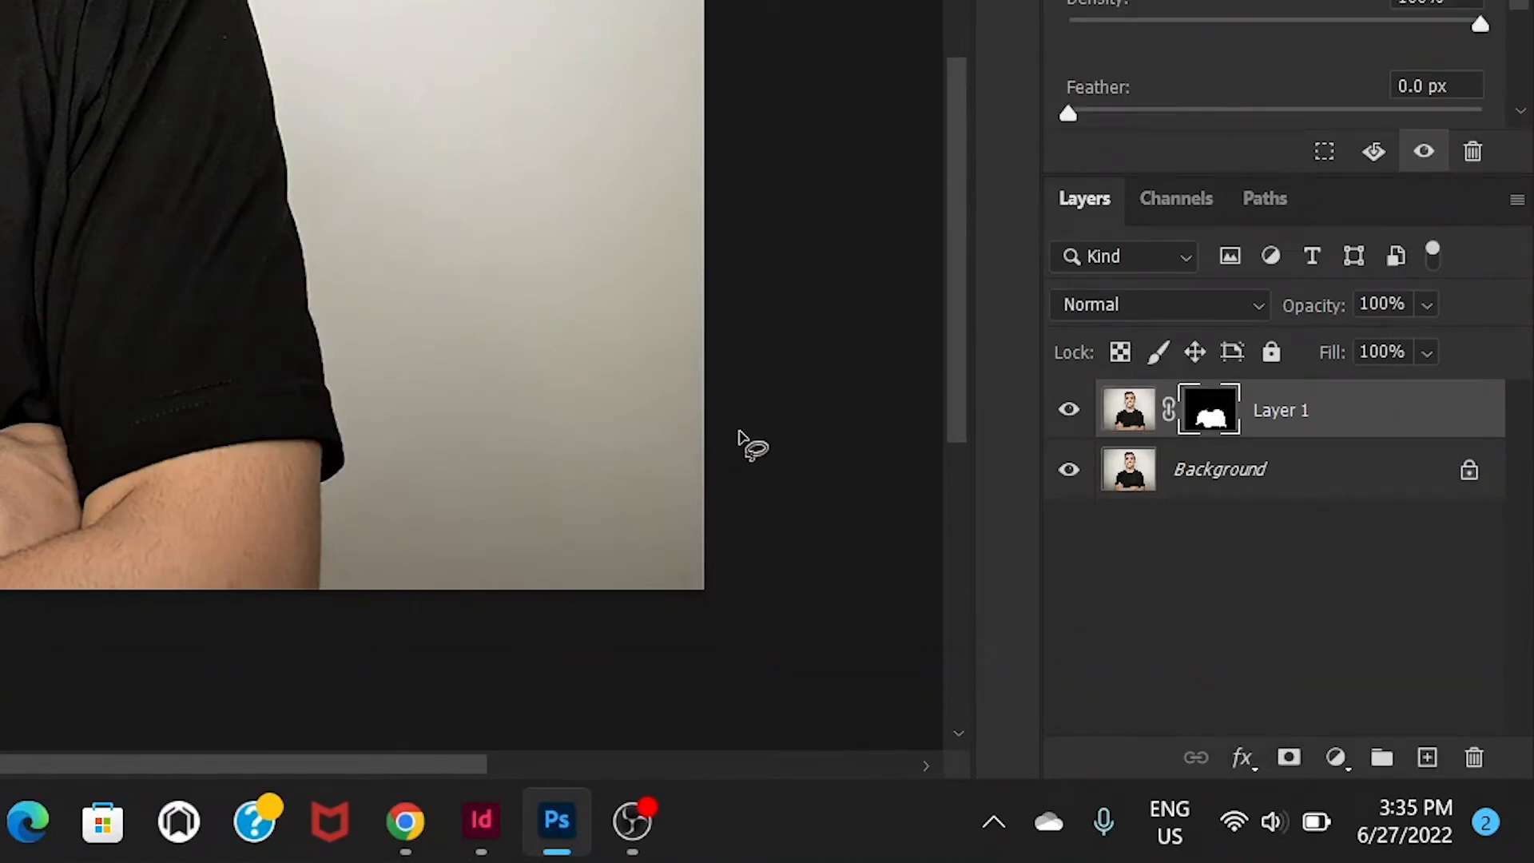
mouse_move(714, 460)
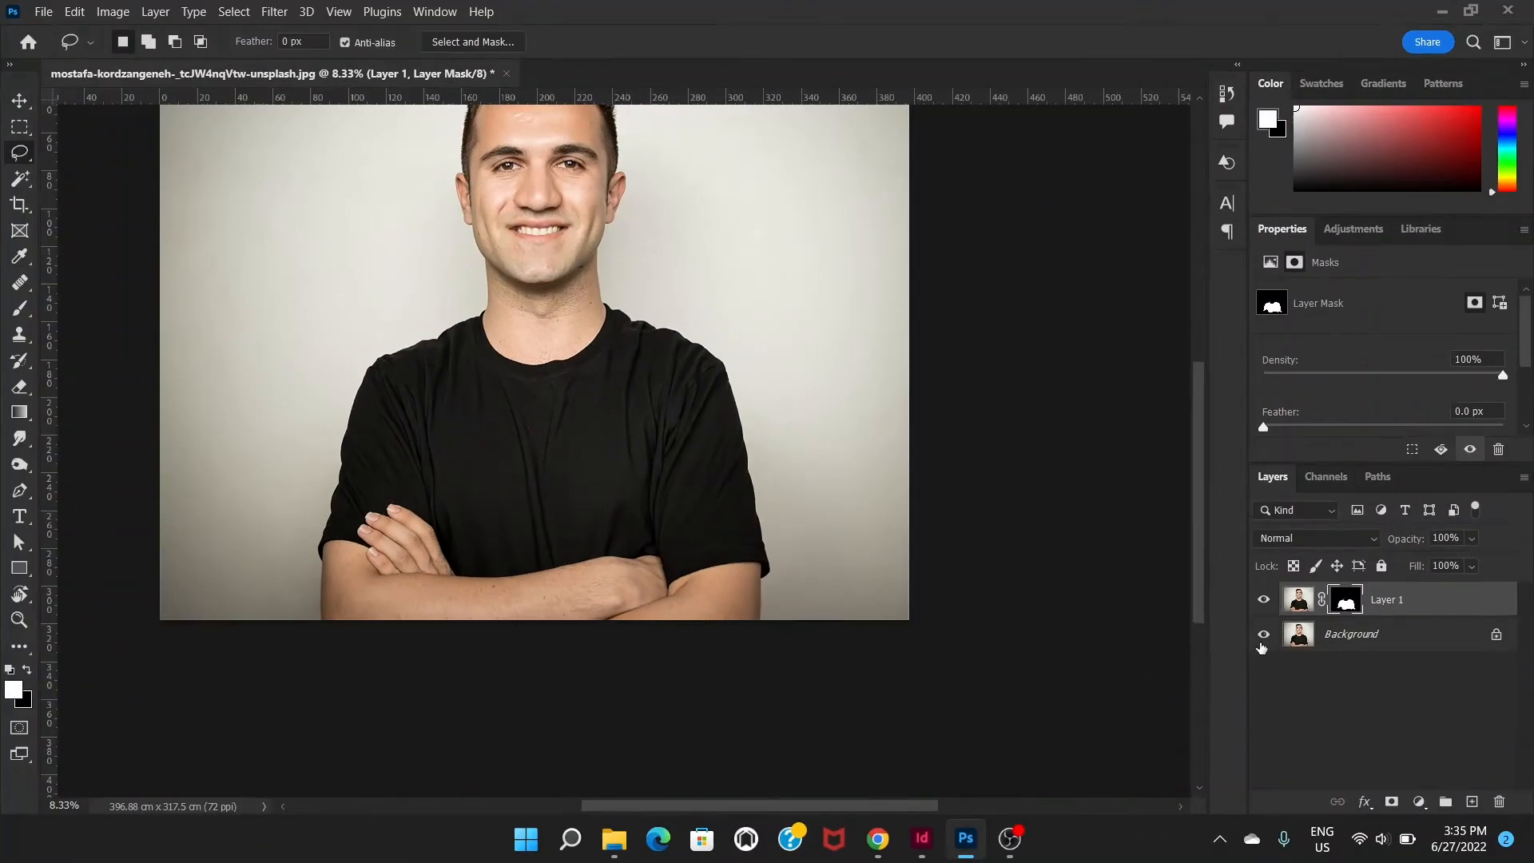
left_click(1262, 633)
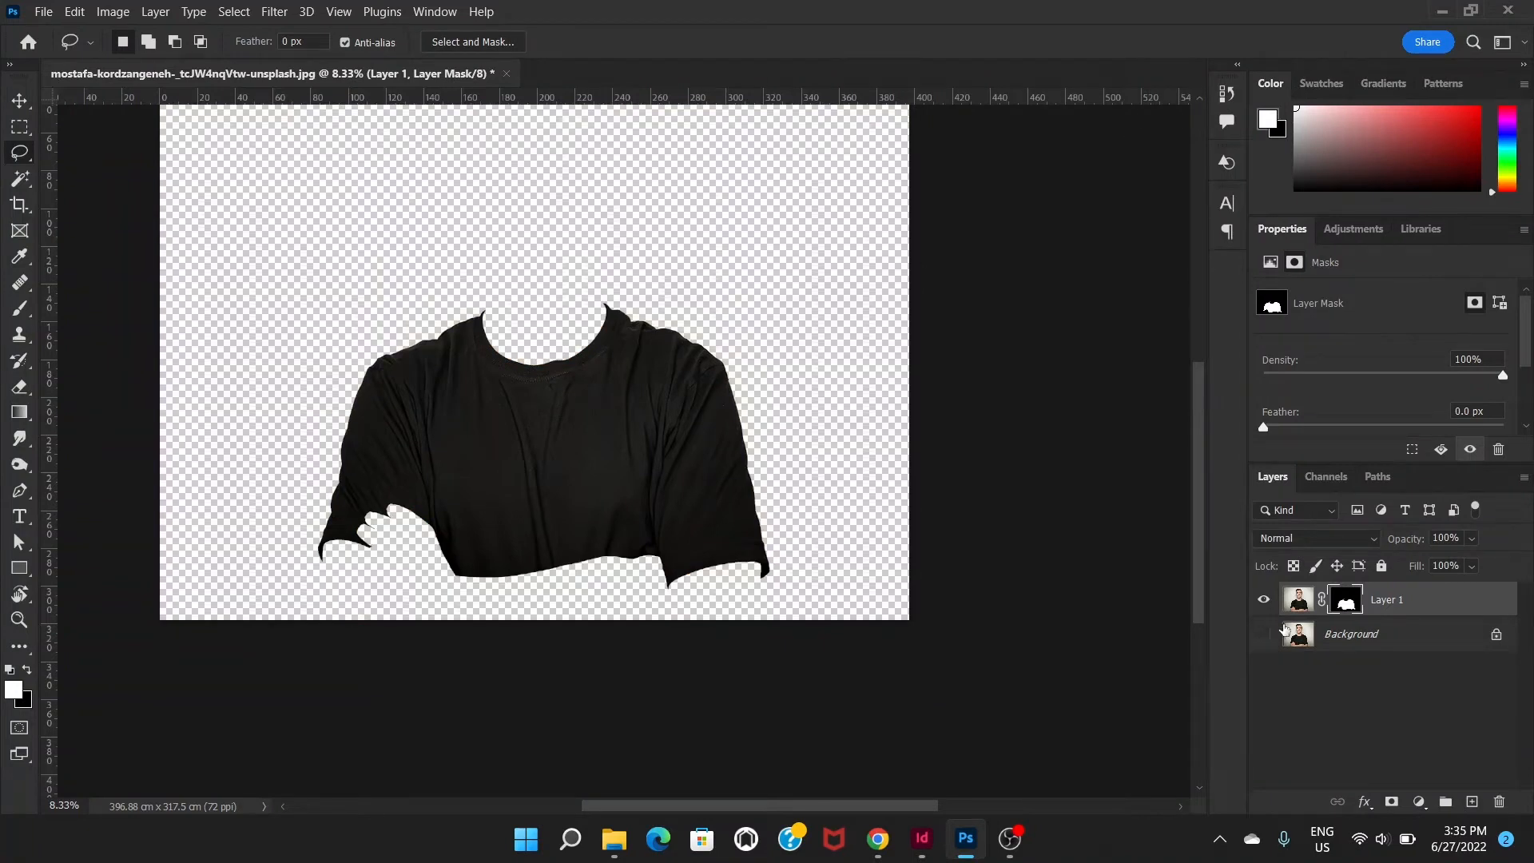
left_click(1264, 633)
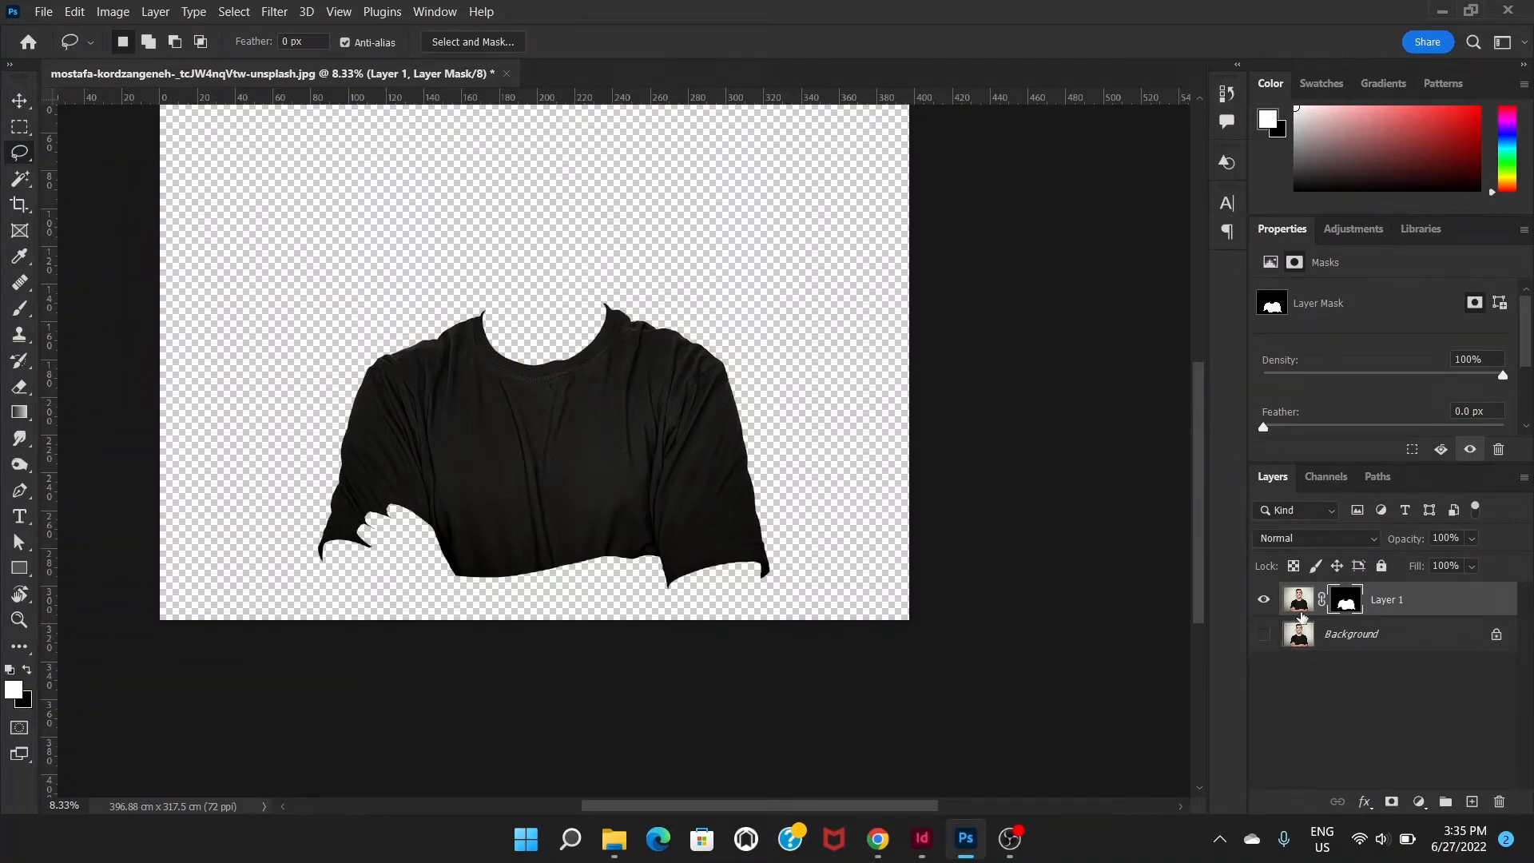
mouse_move(1298, 635)
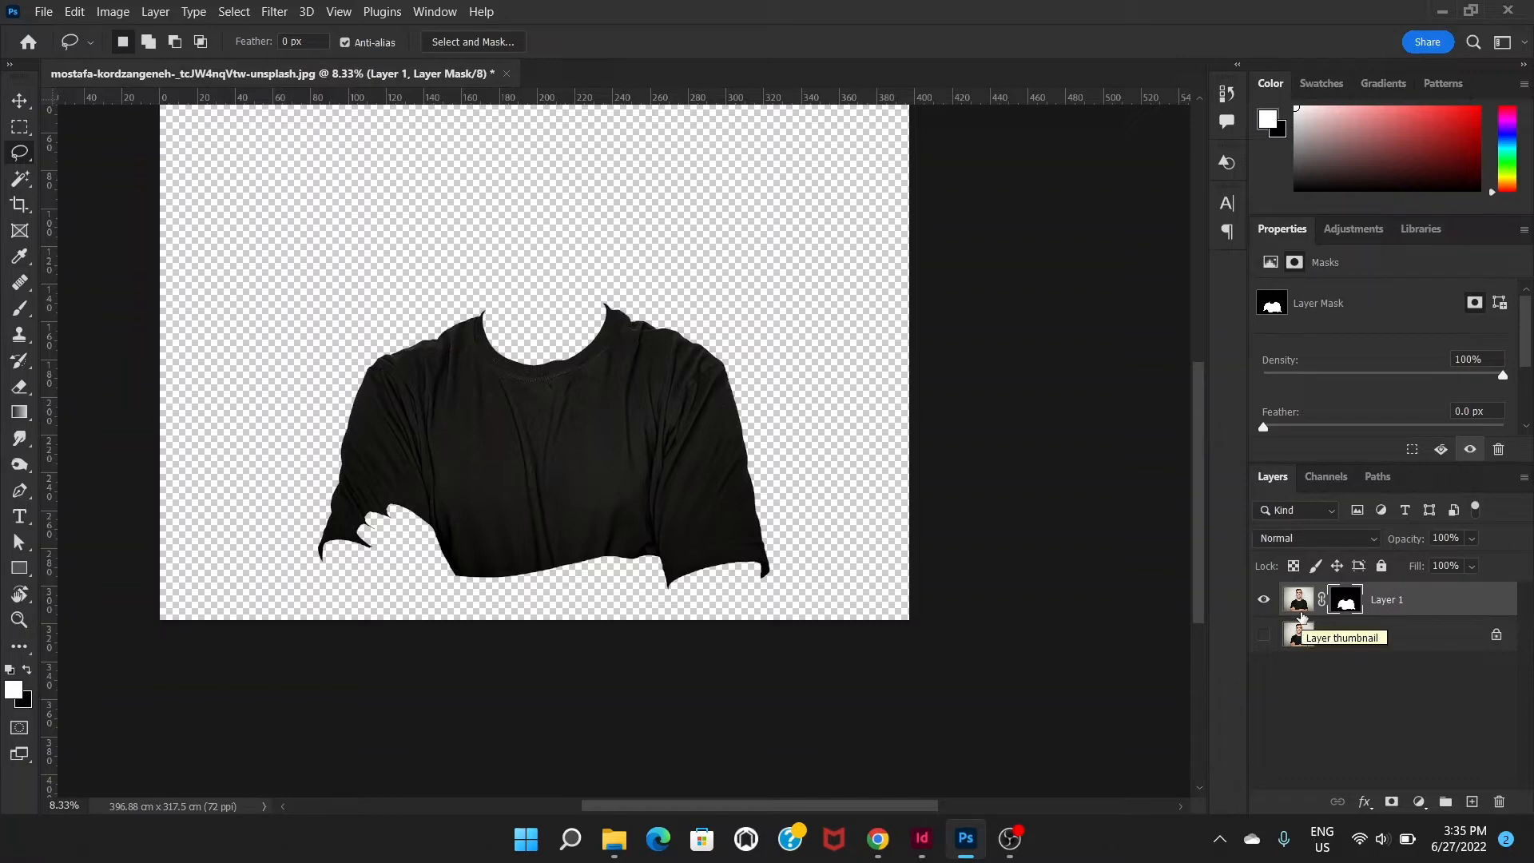
left_click(1263, 634)
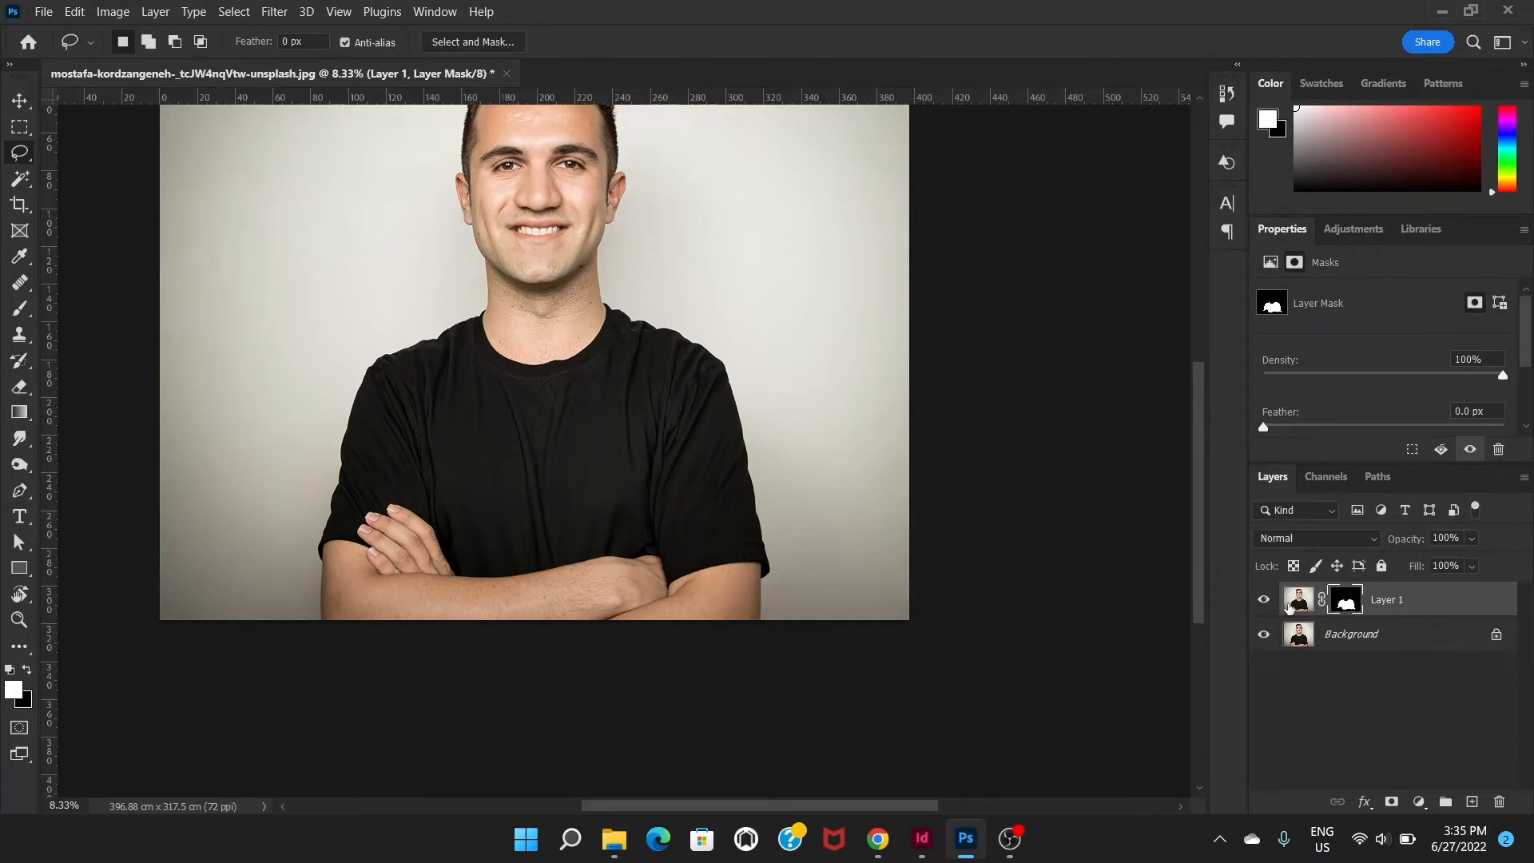
mouse_move(1409, 794)
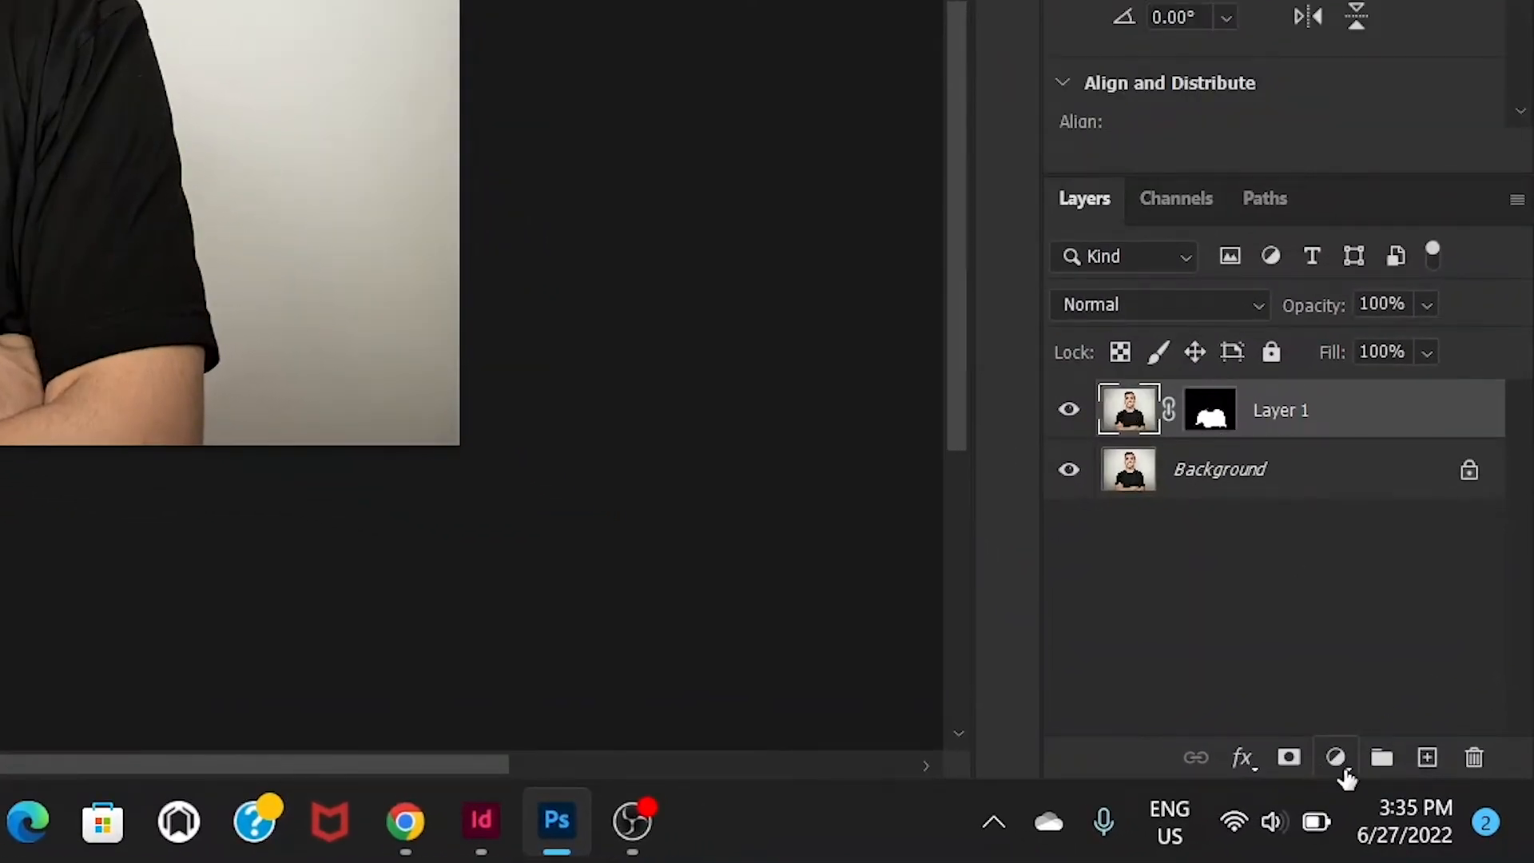
Create a Levels 1 adjustment layer from the Layers panel's adjustment menu.
left_click(1335, 756)
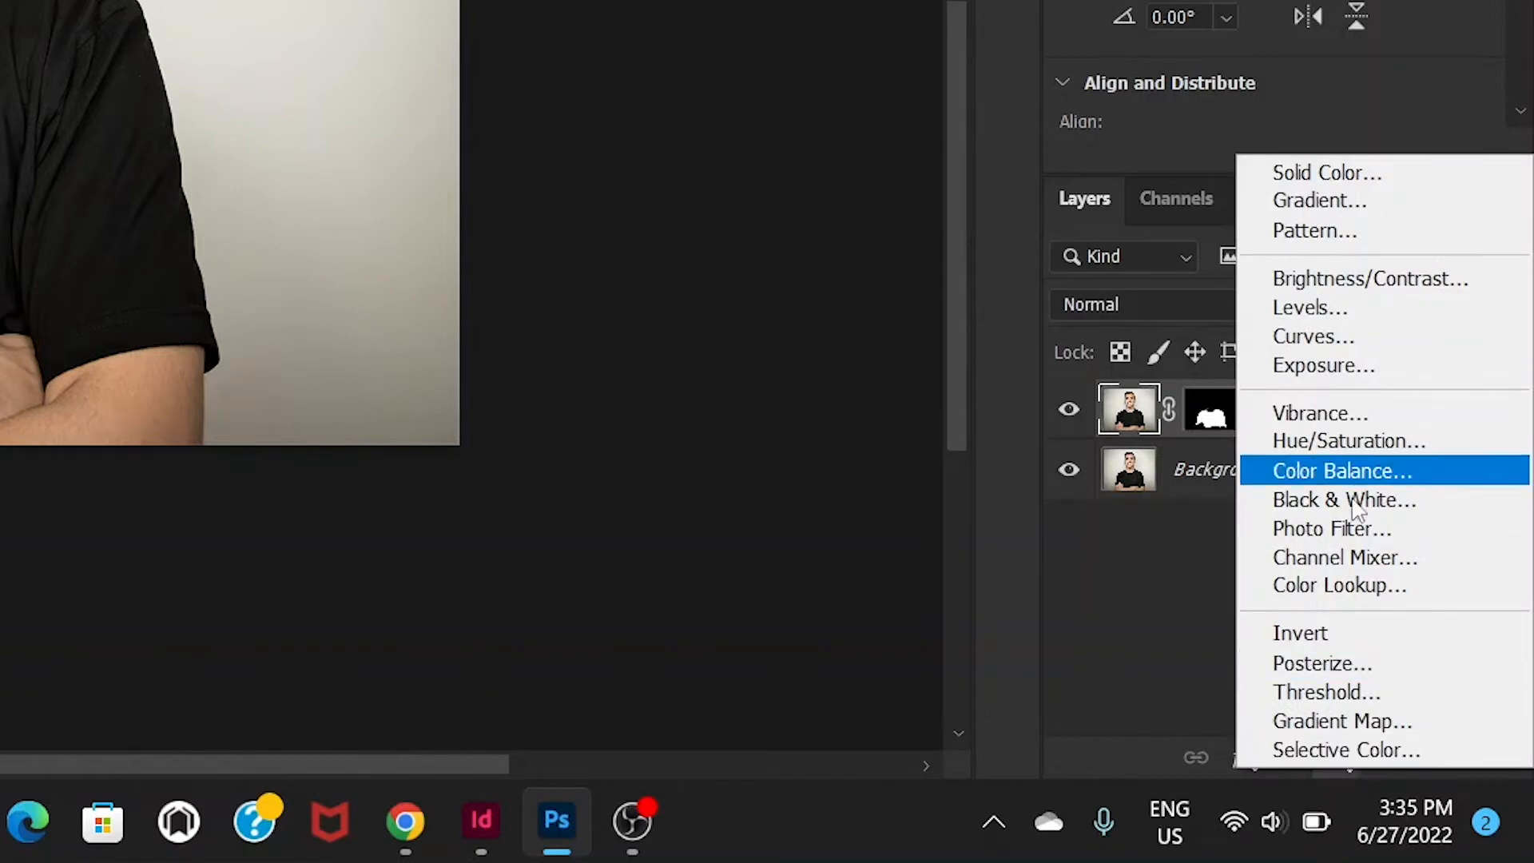
mouse_move(1319, 413)
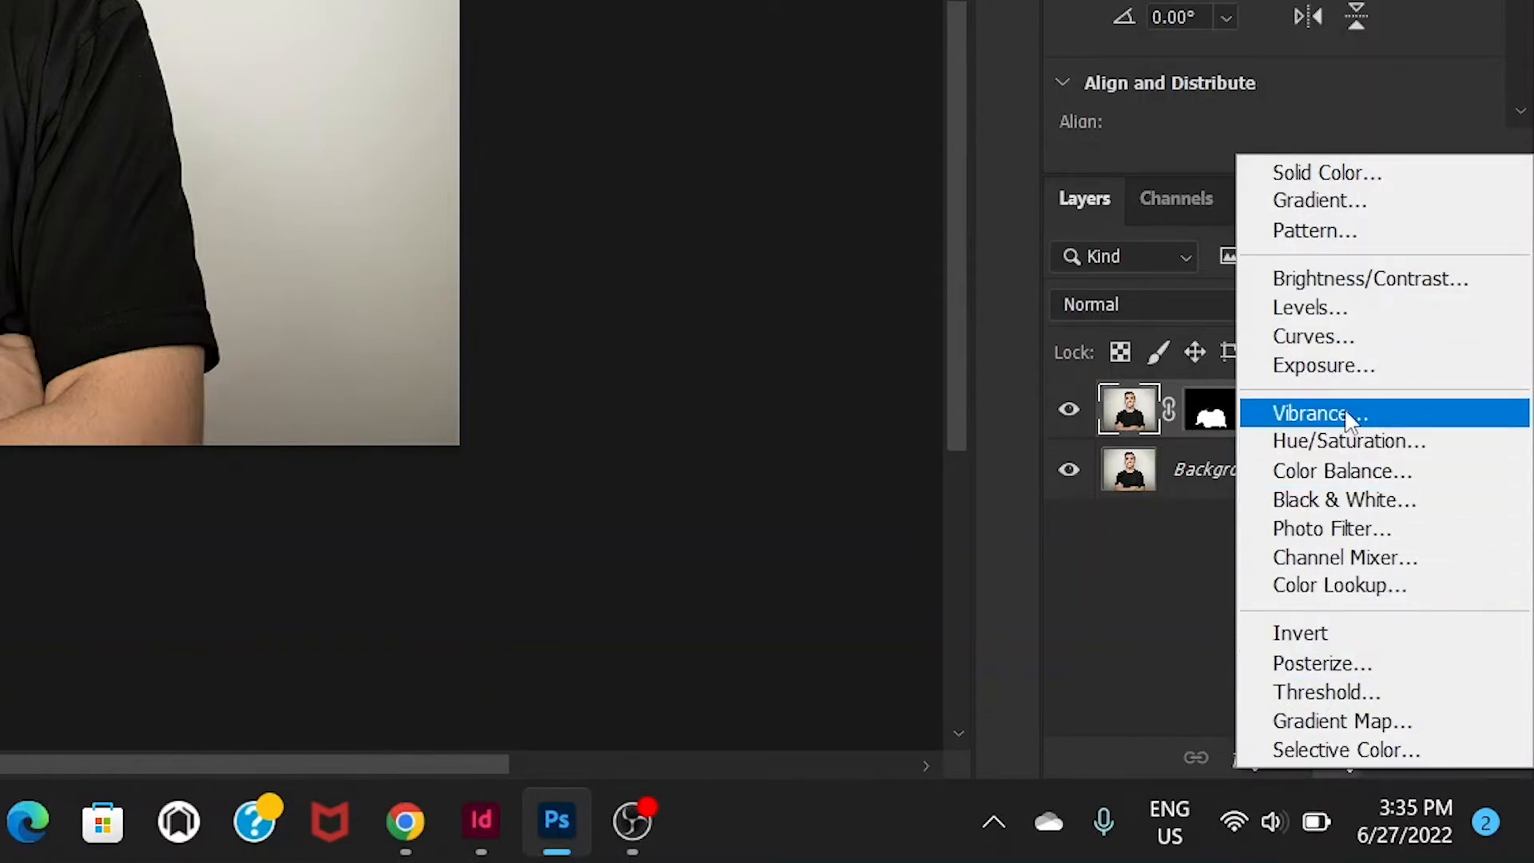
left_click(1309, 307)
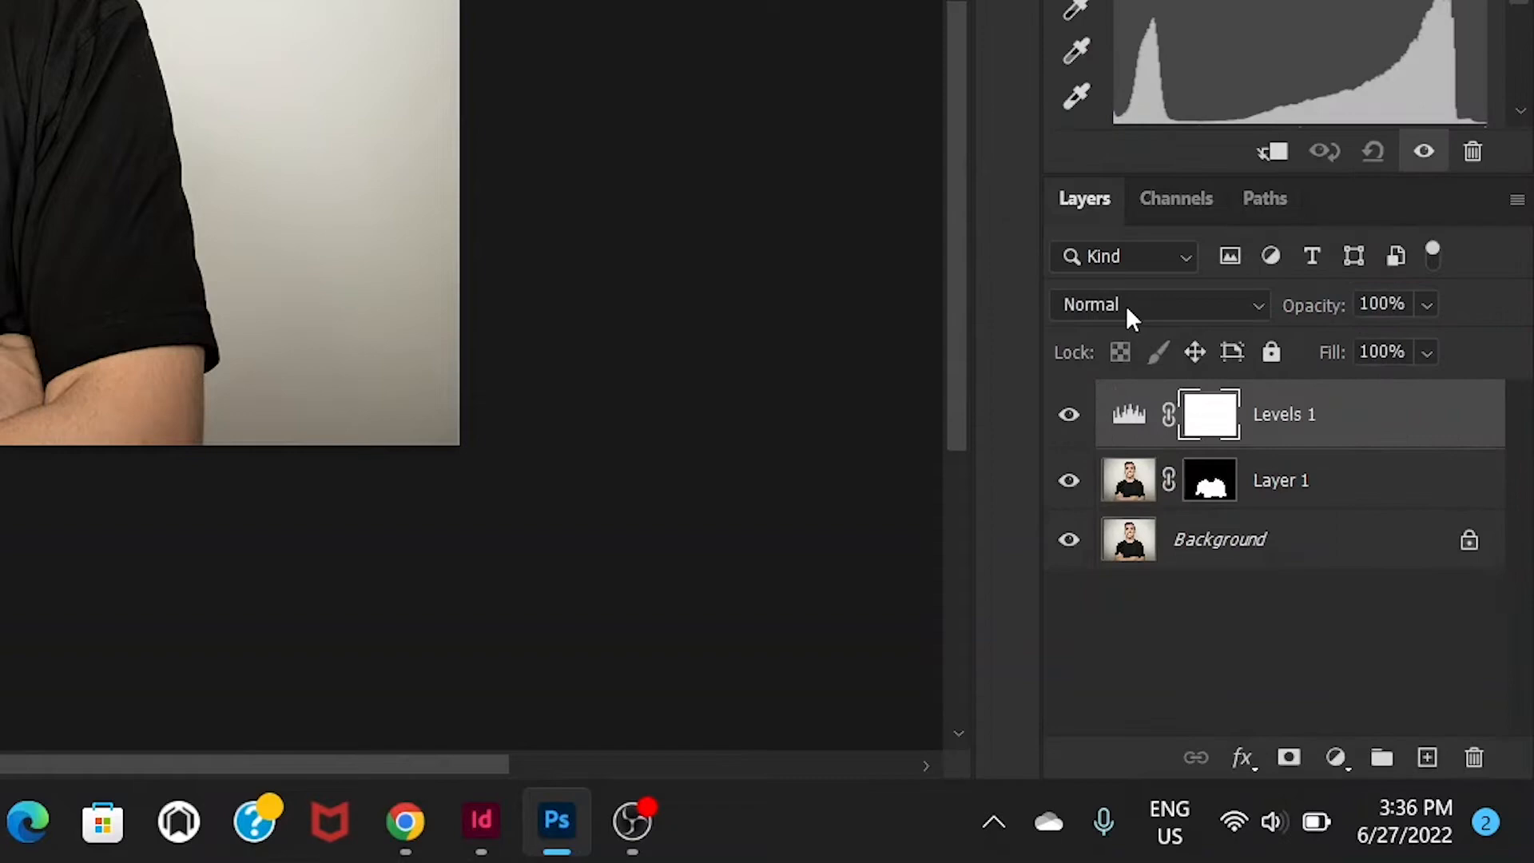
mouse_move(1129, 318)
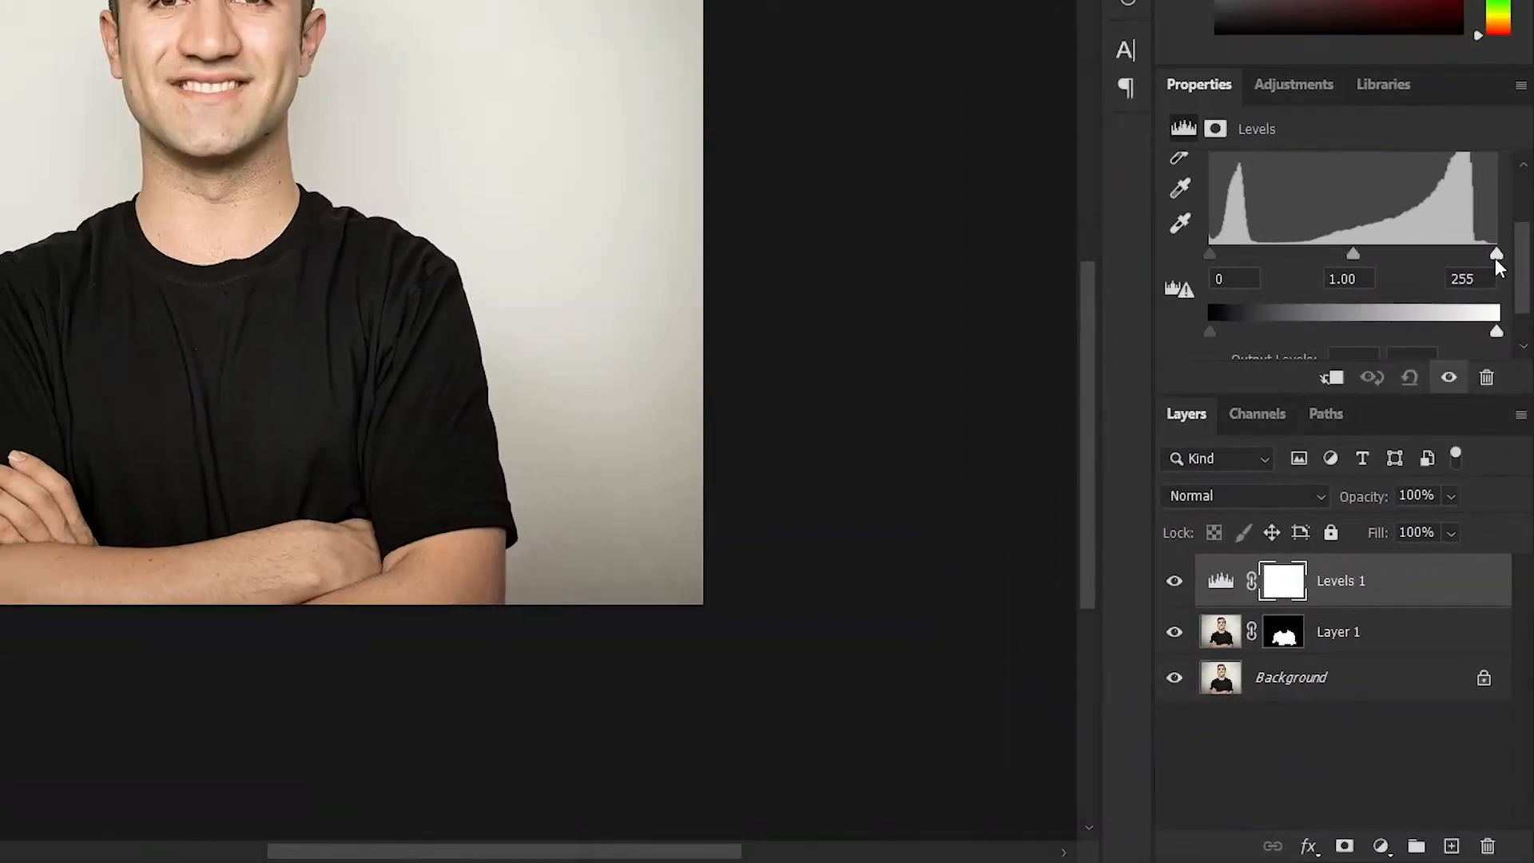
Lower the white input level and balance the midtones until the shirt turns grey.
left_click_drag(1495, 254, 1464, 341)
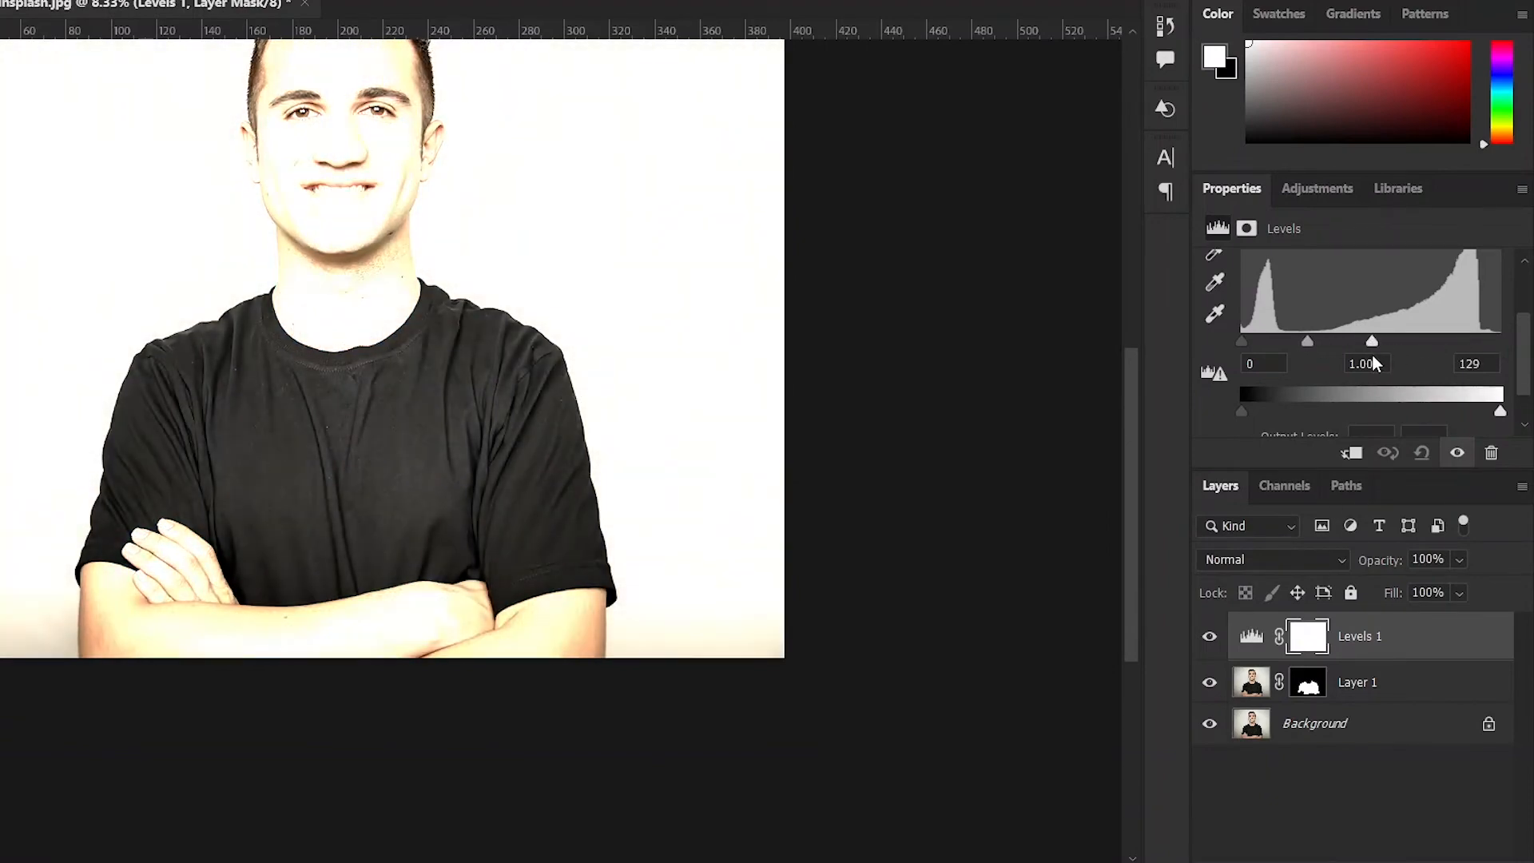
left_click_drag(1404, 340, 1347, 340)
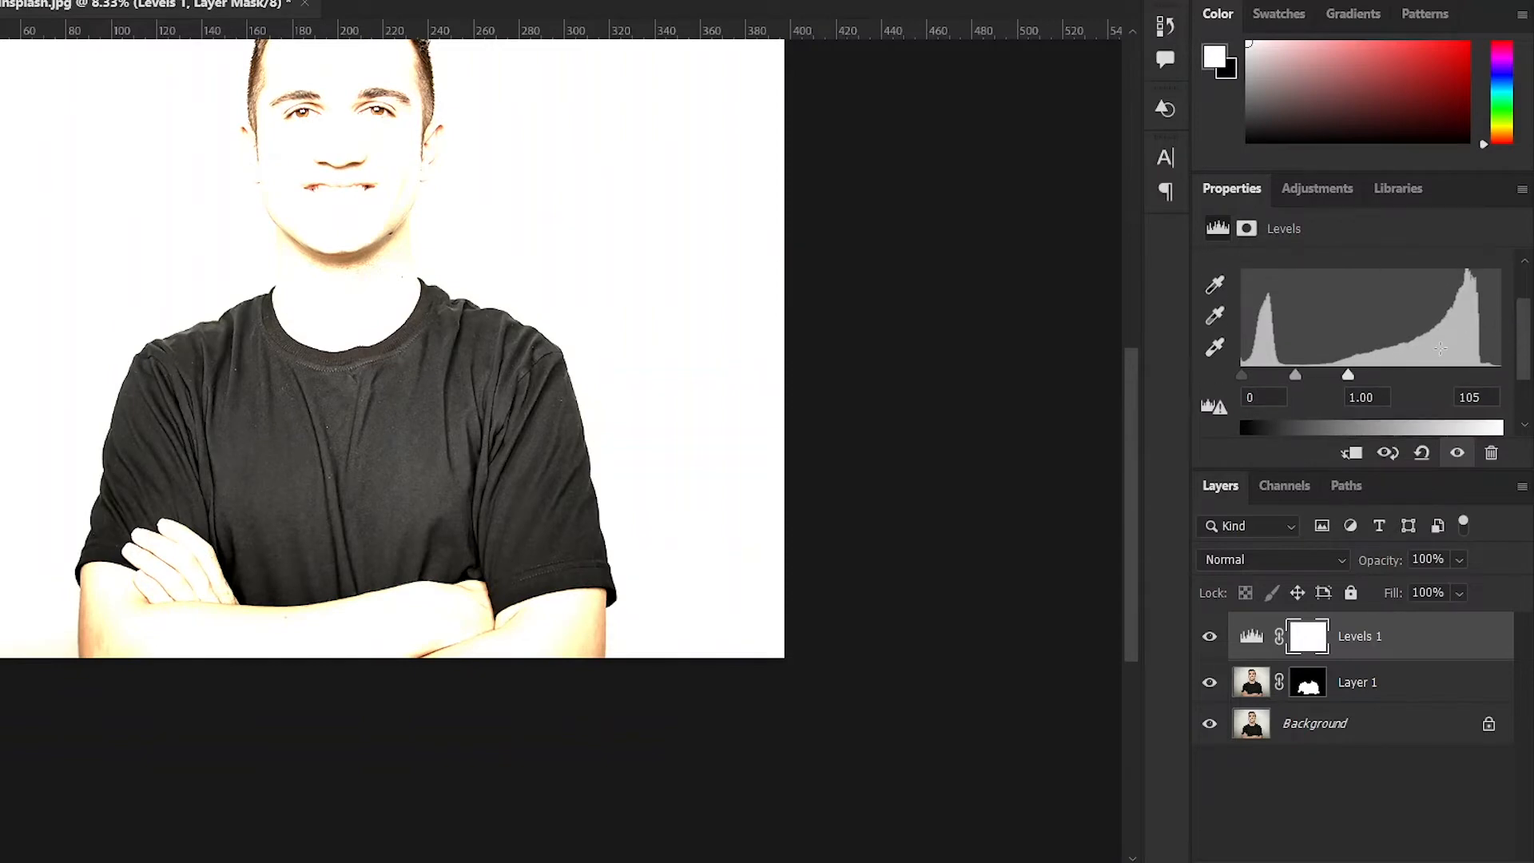
mouse_move(1244, 383)
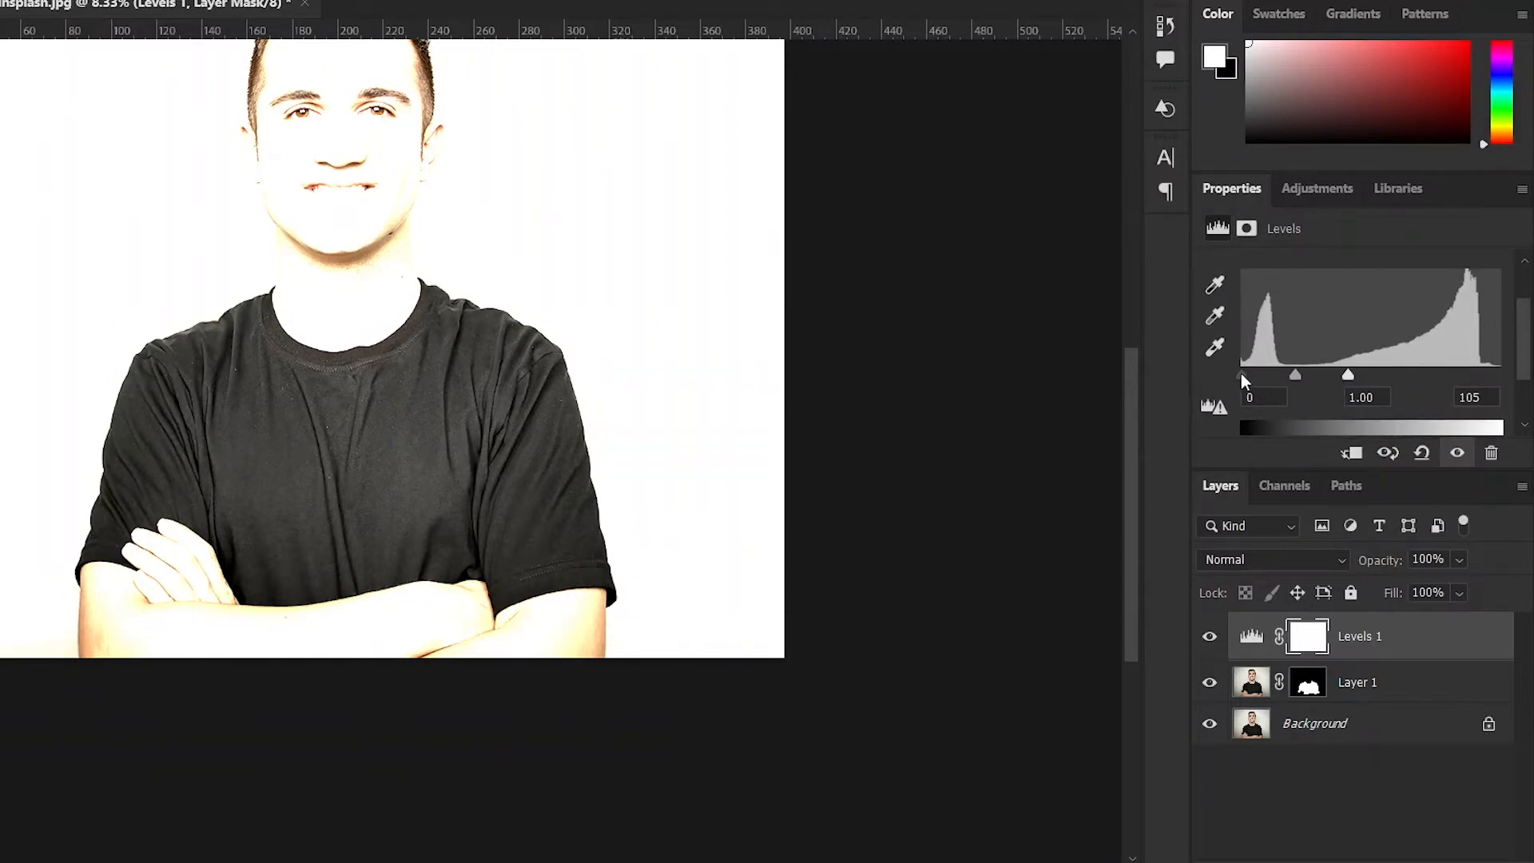
left_click_drag(1295, 375, 1315, 374)
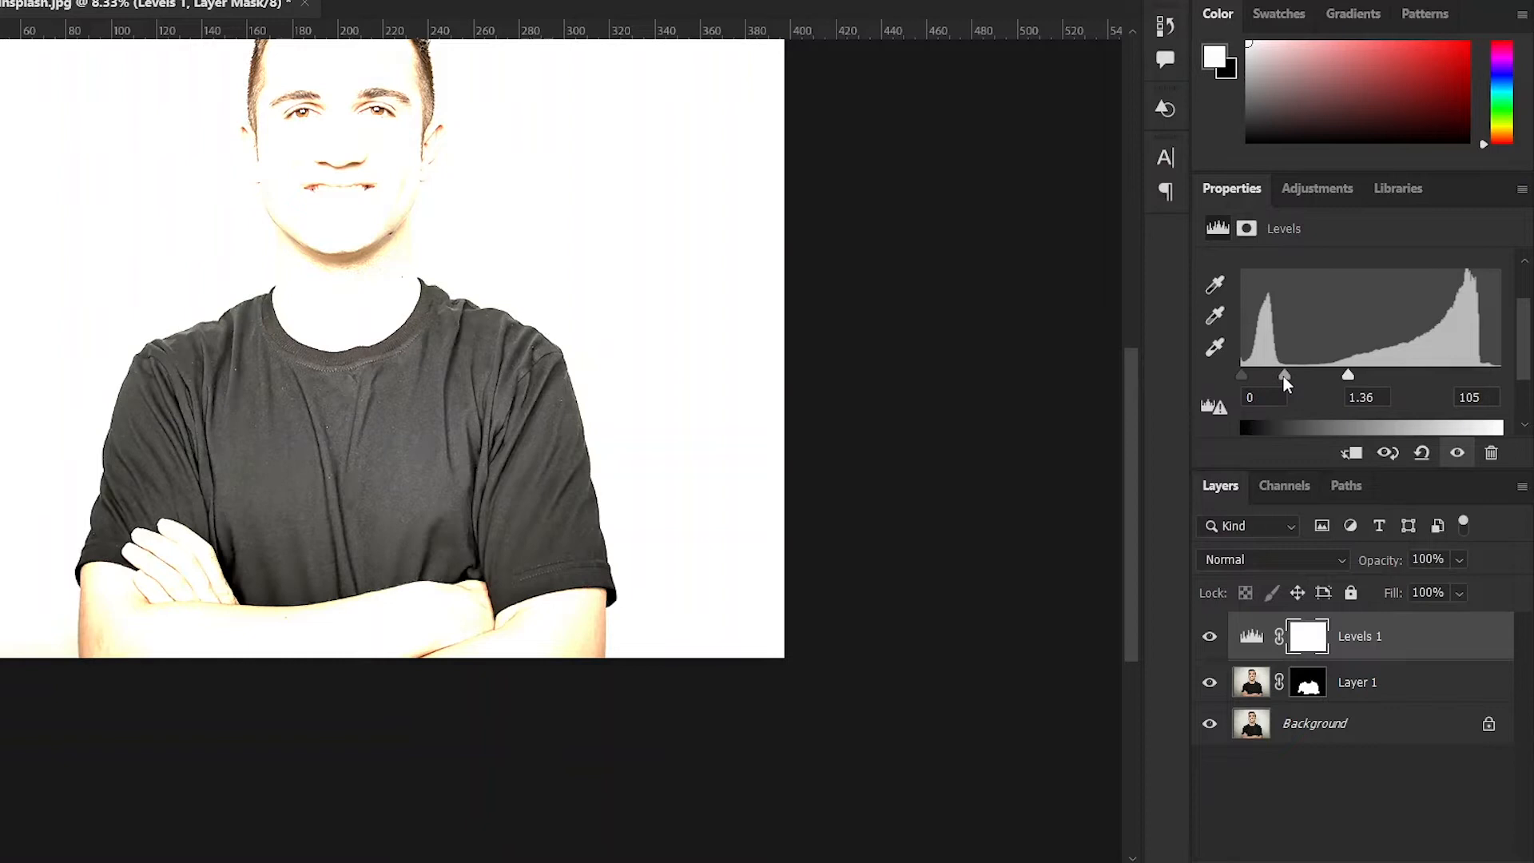
left_click_drag(1285, 375, 1279, 375)
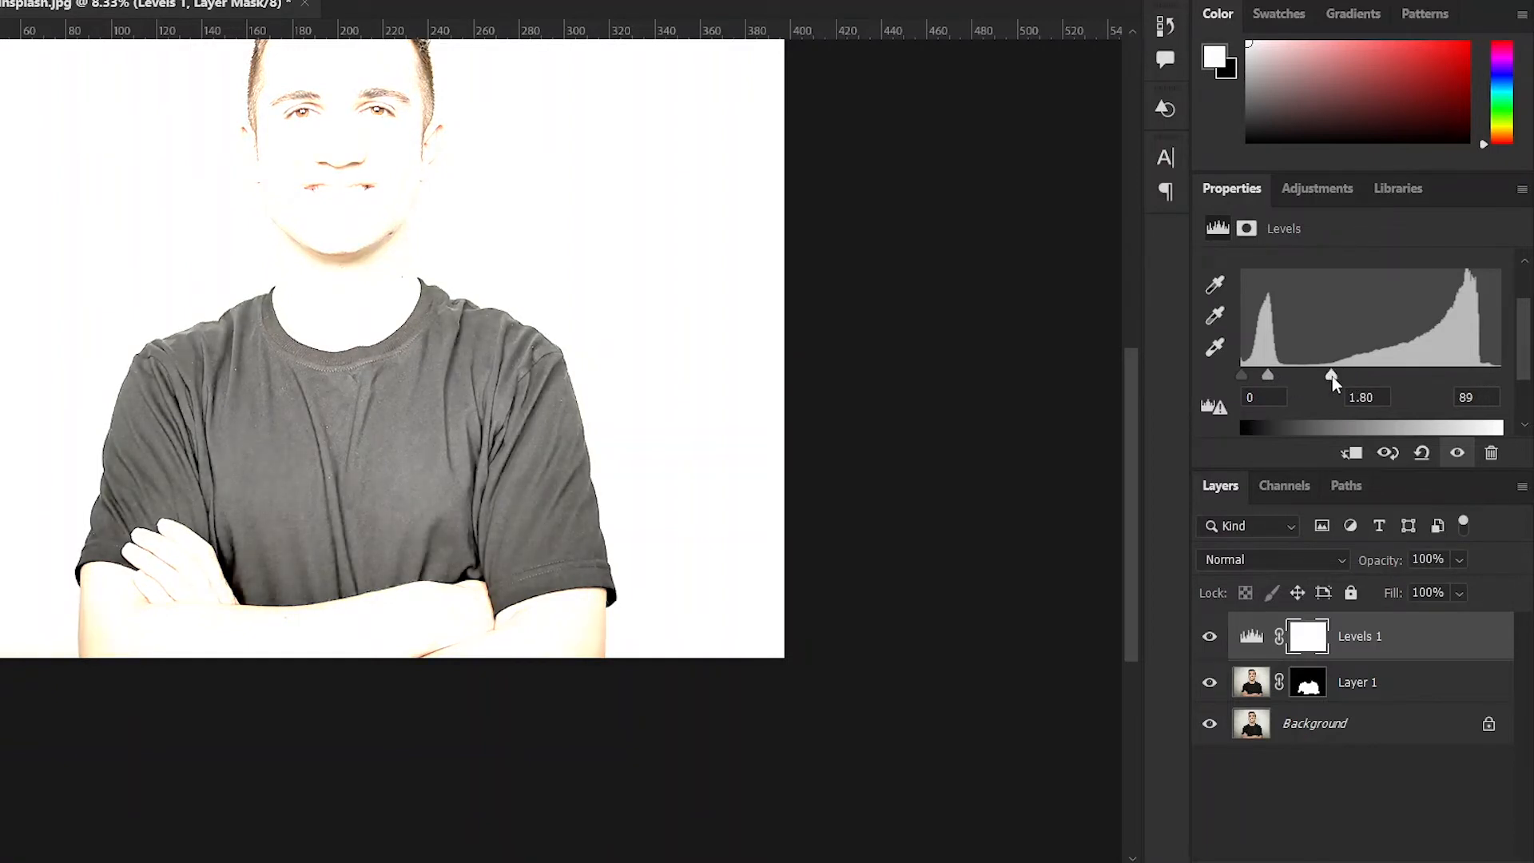
left_click_drag(1329, 377, 1320, 376)
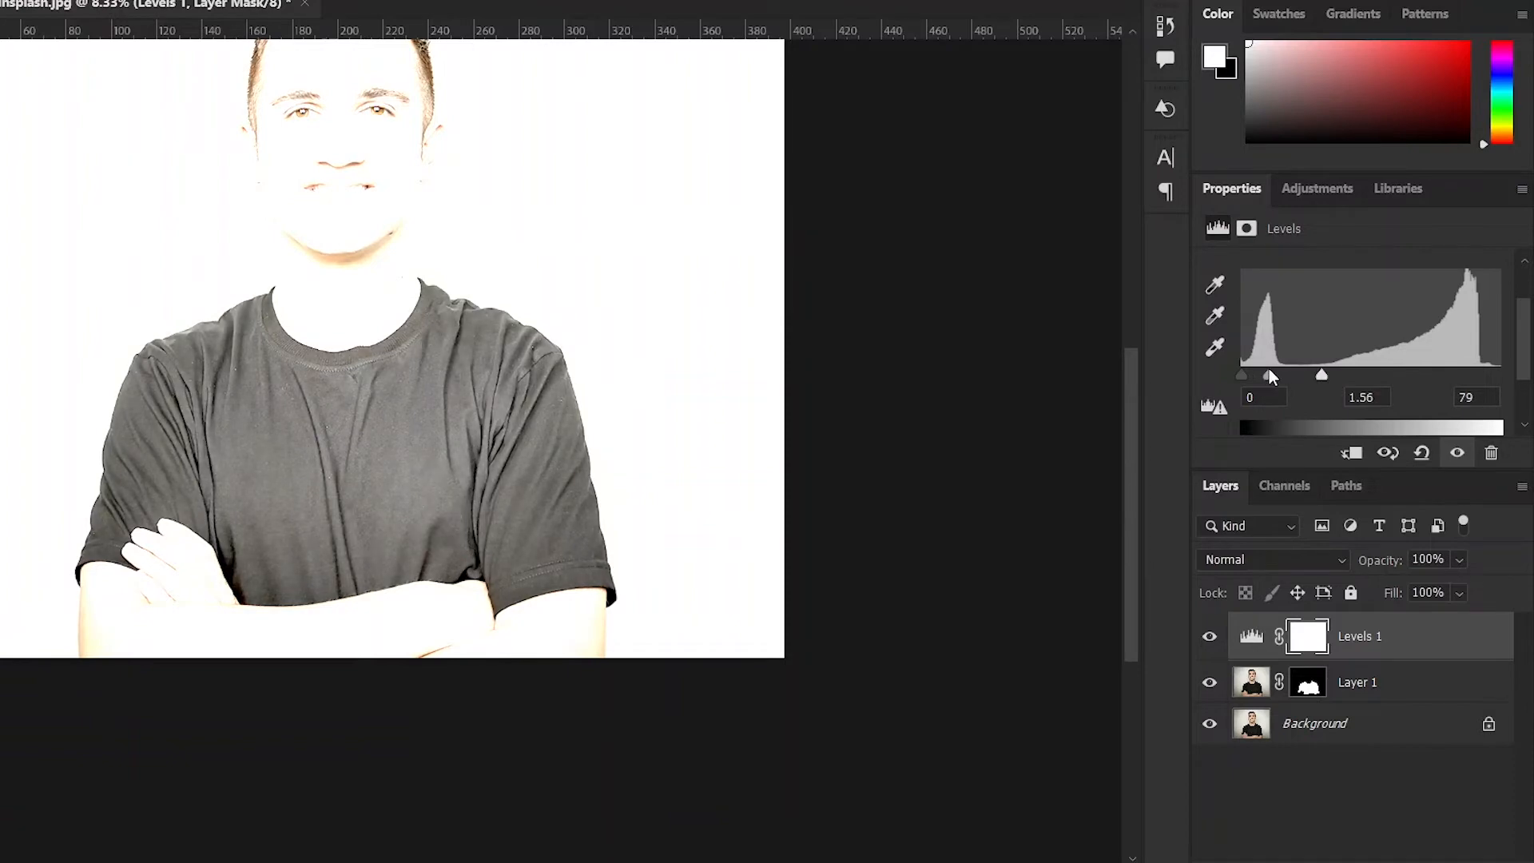
left_click_drag(1273, 374, 1269, 374)
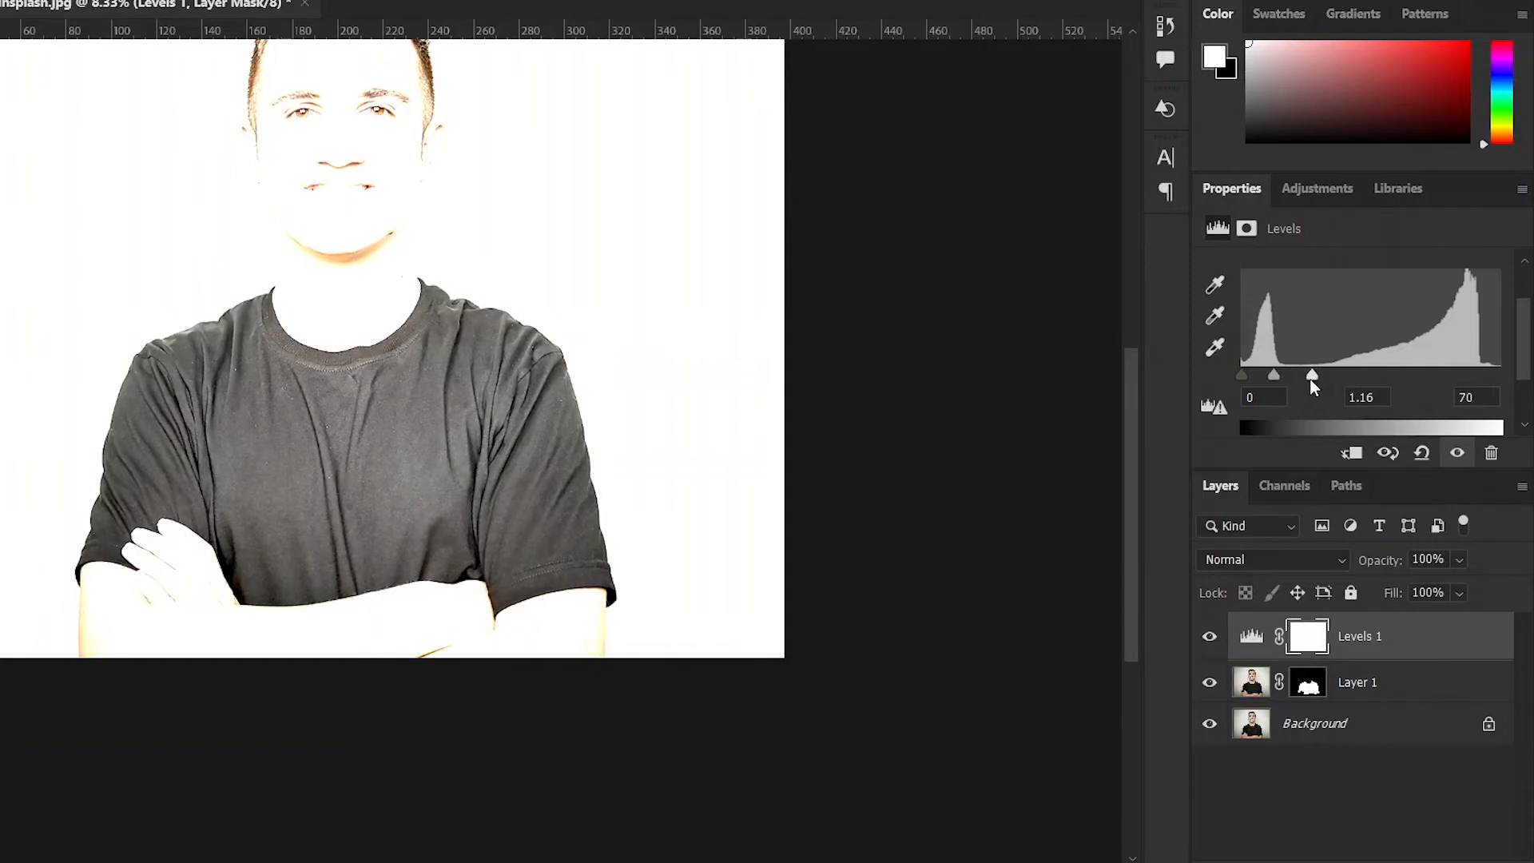
left_click_drag(1312, 374, 1285, 375)
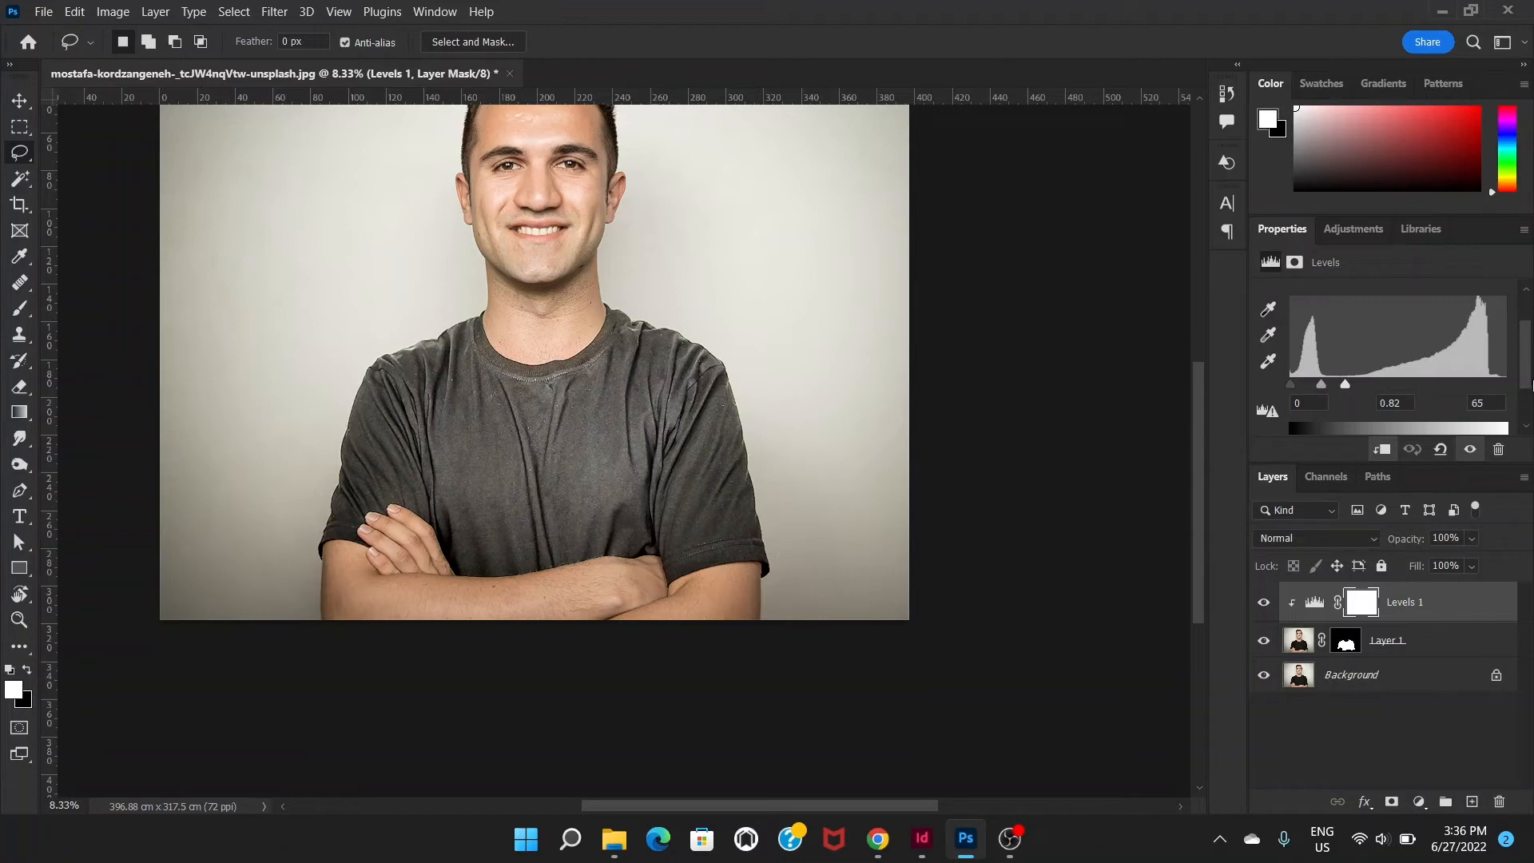
mouse_move(1373, 674)
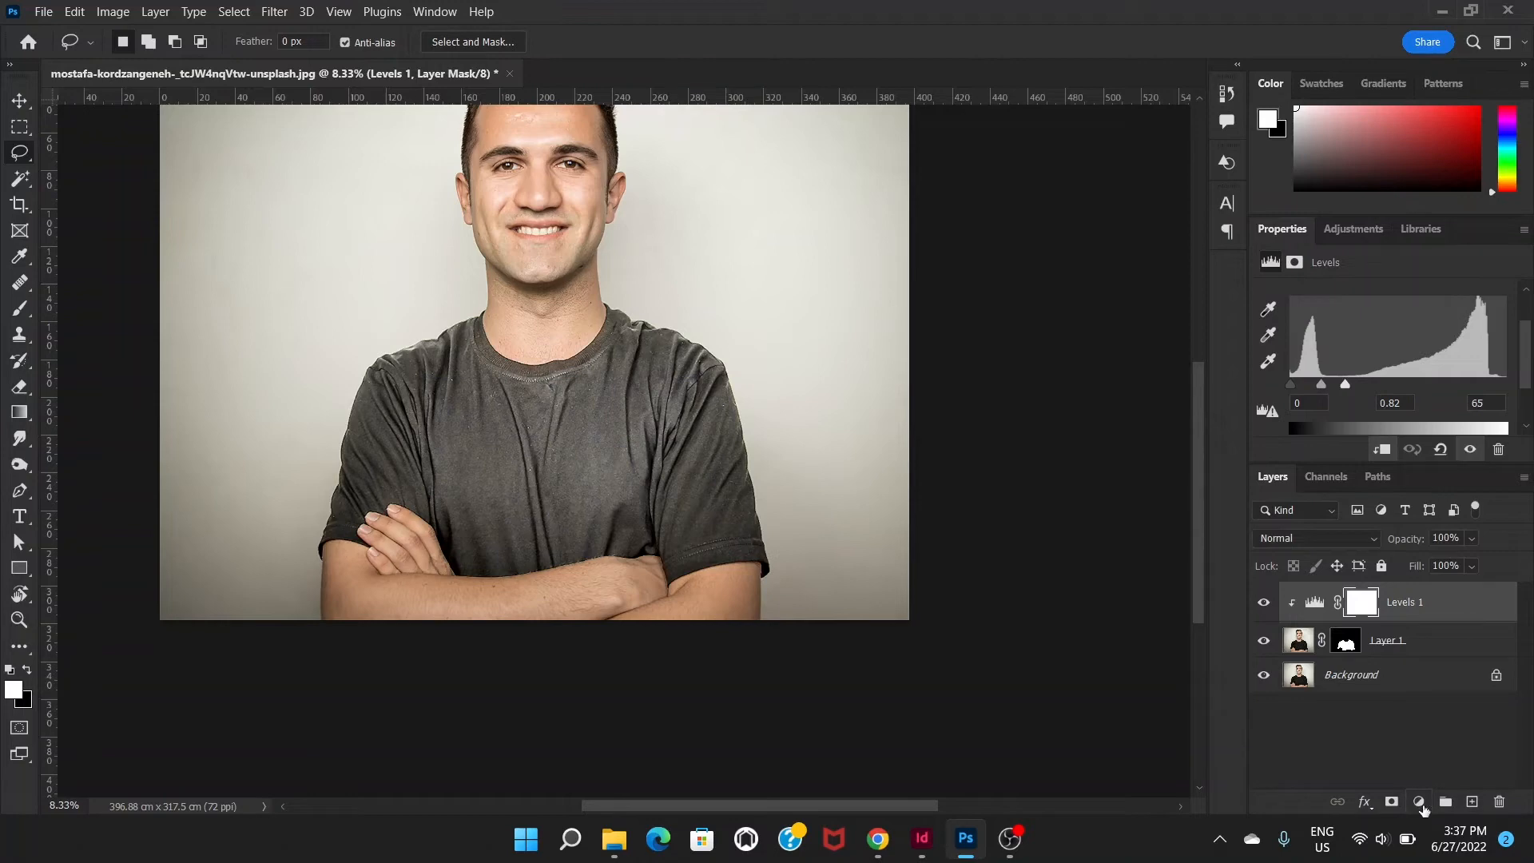
Add a Solid Color fill layer with a dark purple colour.
left_click(1419, 802)
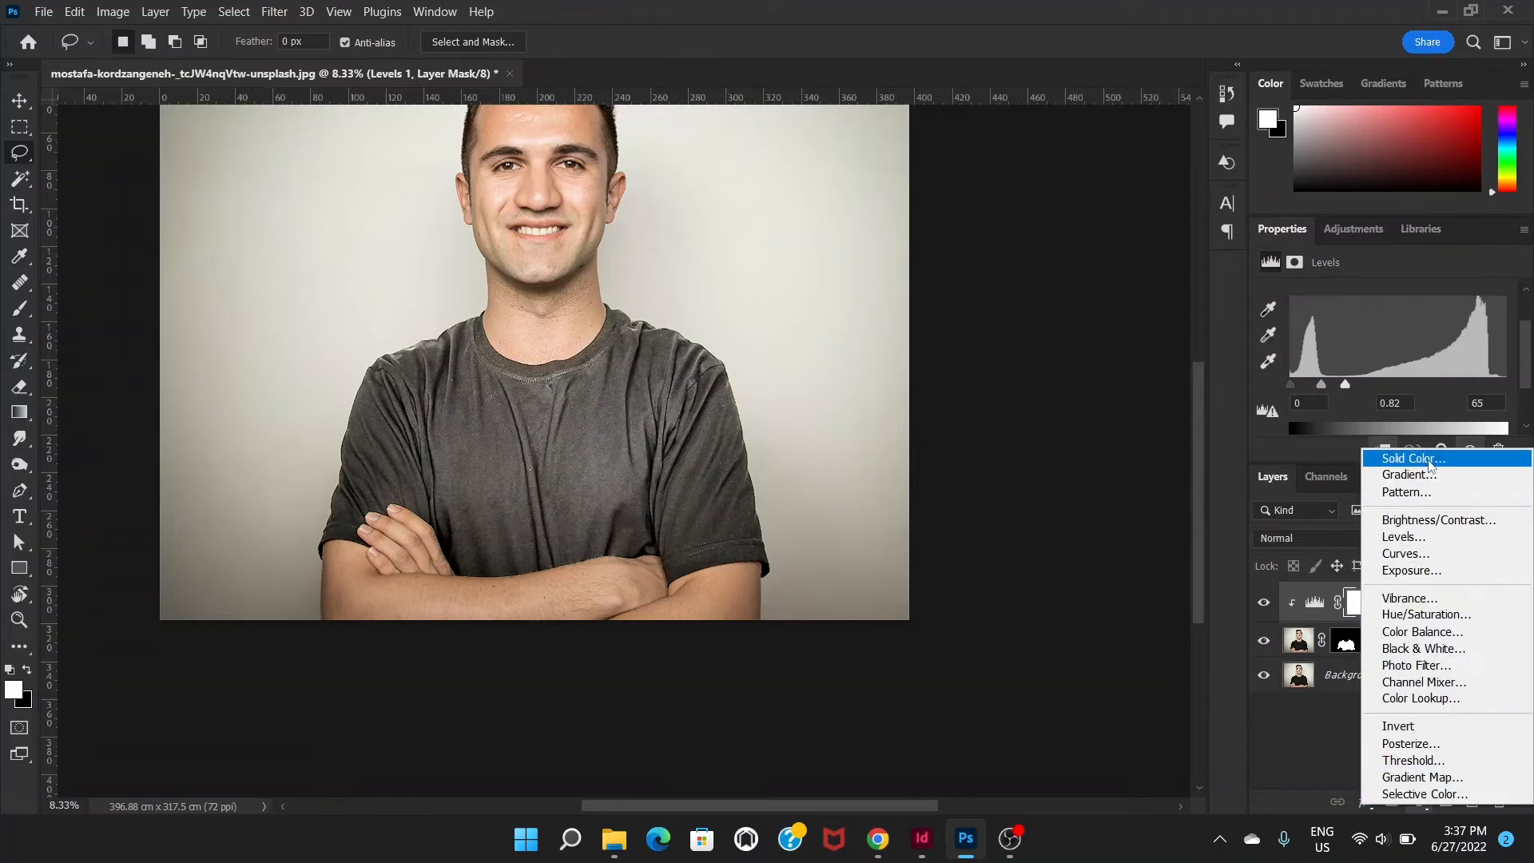
left_click(1409, 457)
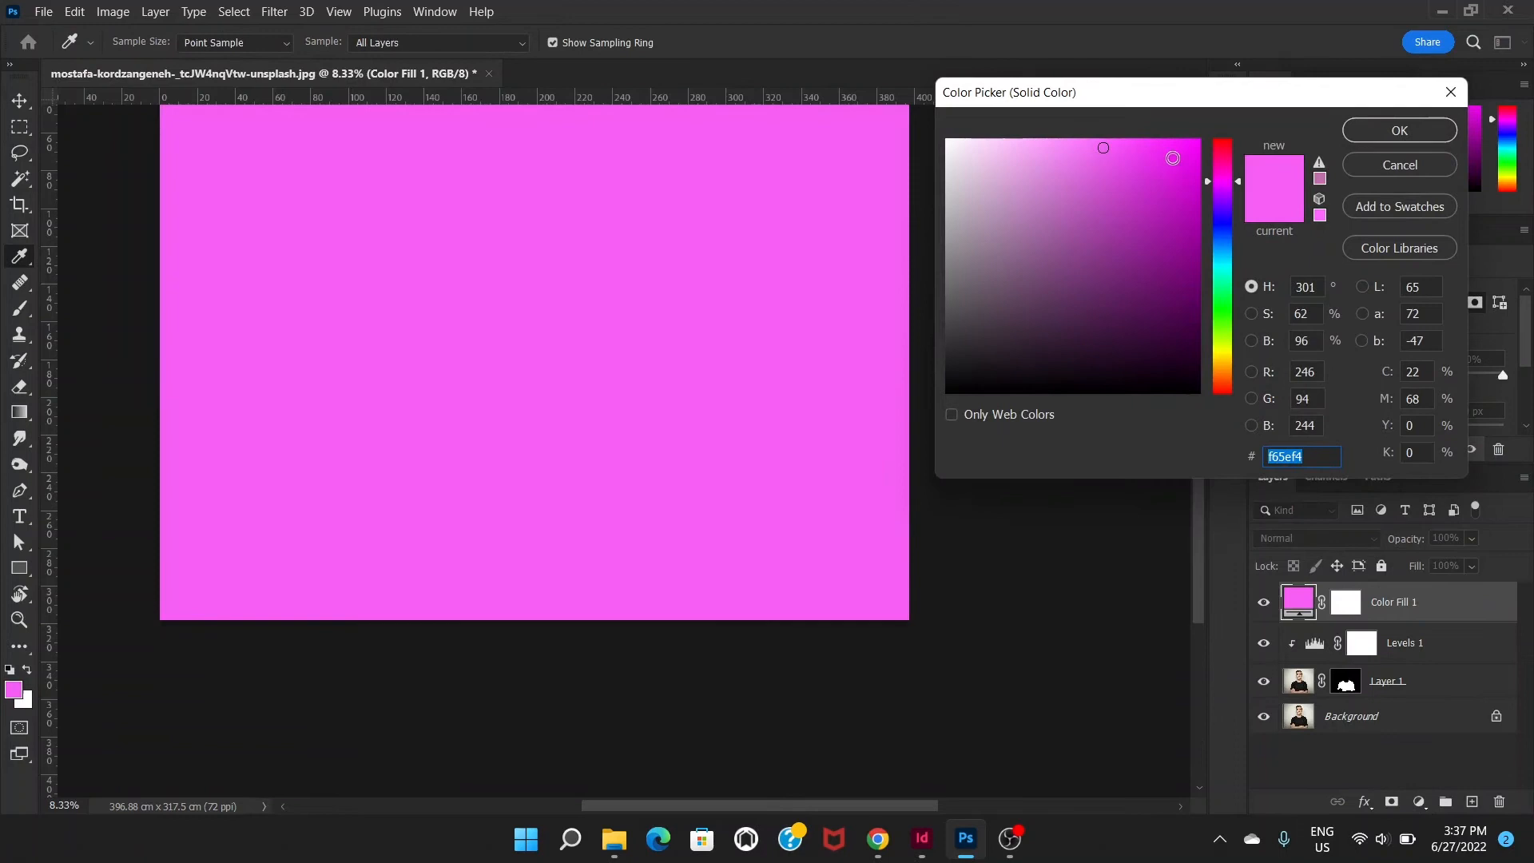
left_click(1159, 226)
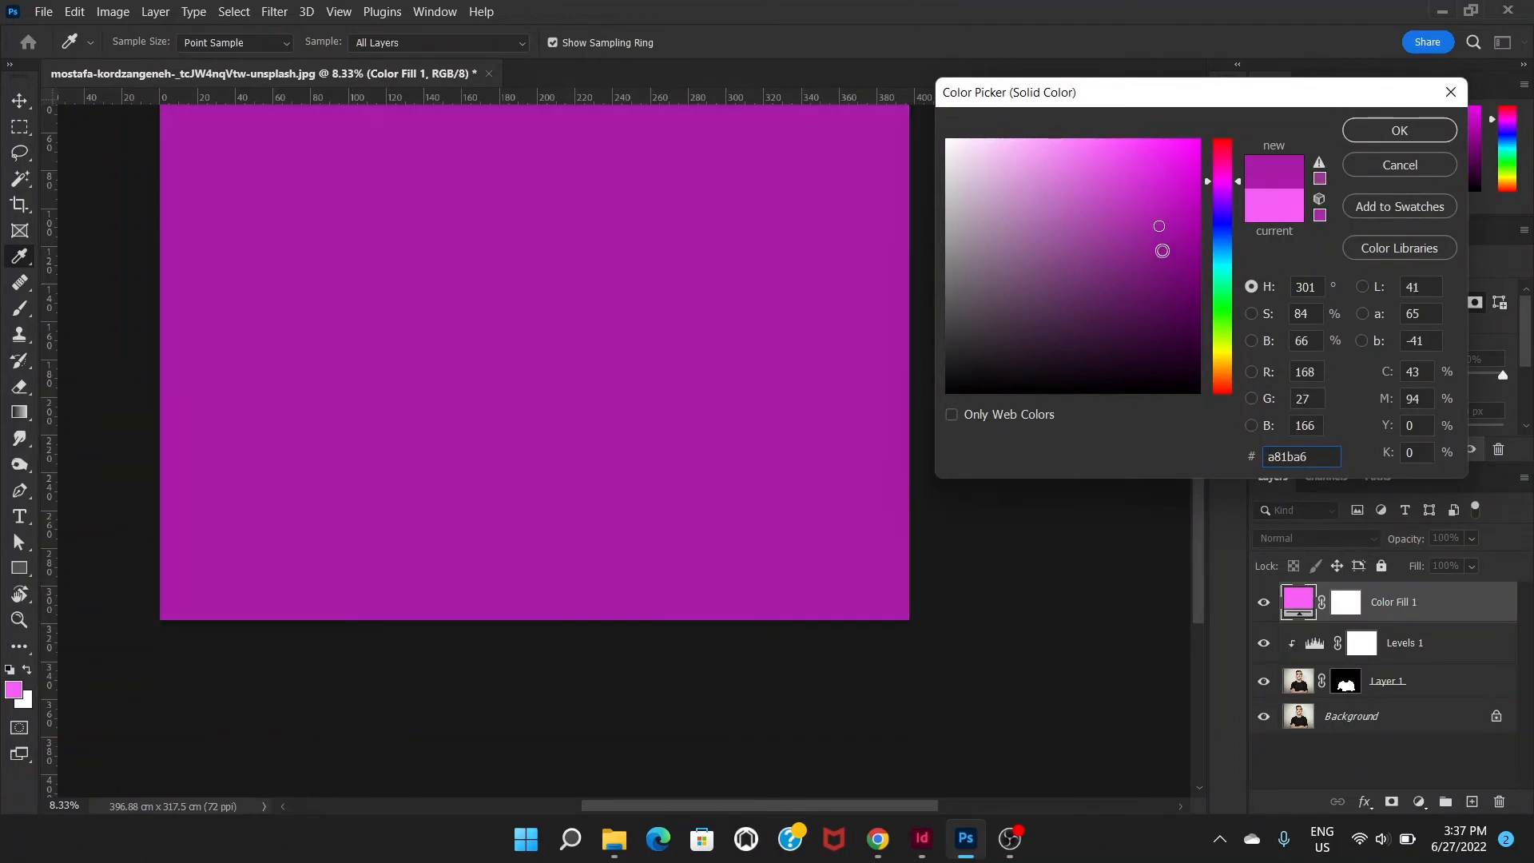
left_click(1397, 130)
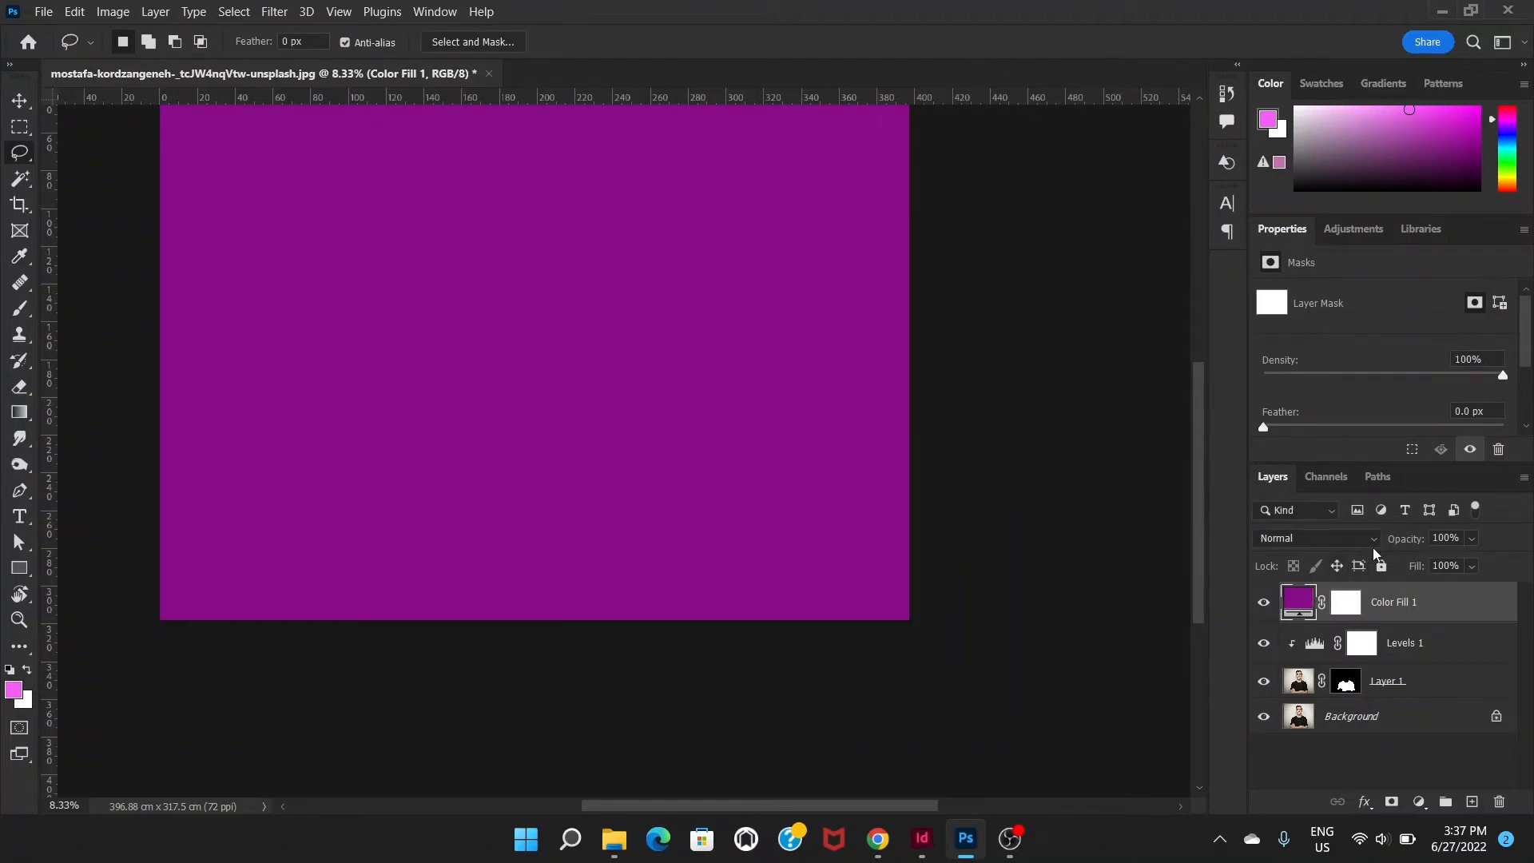
mouse_move(1374, 543)
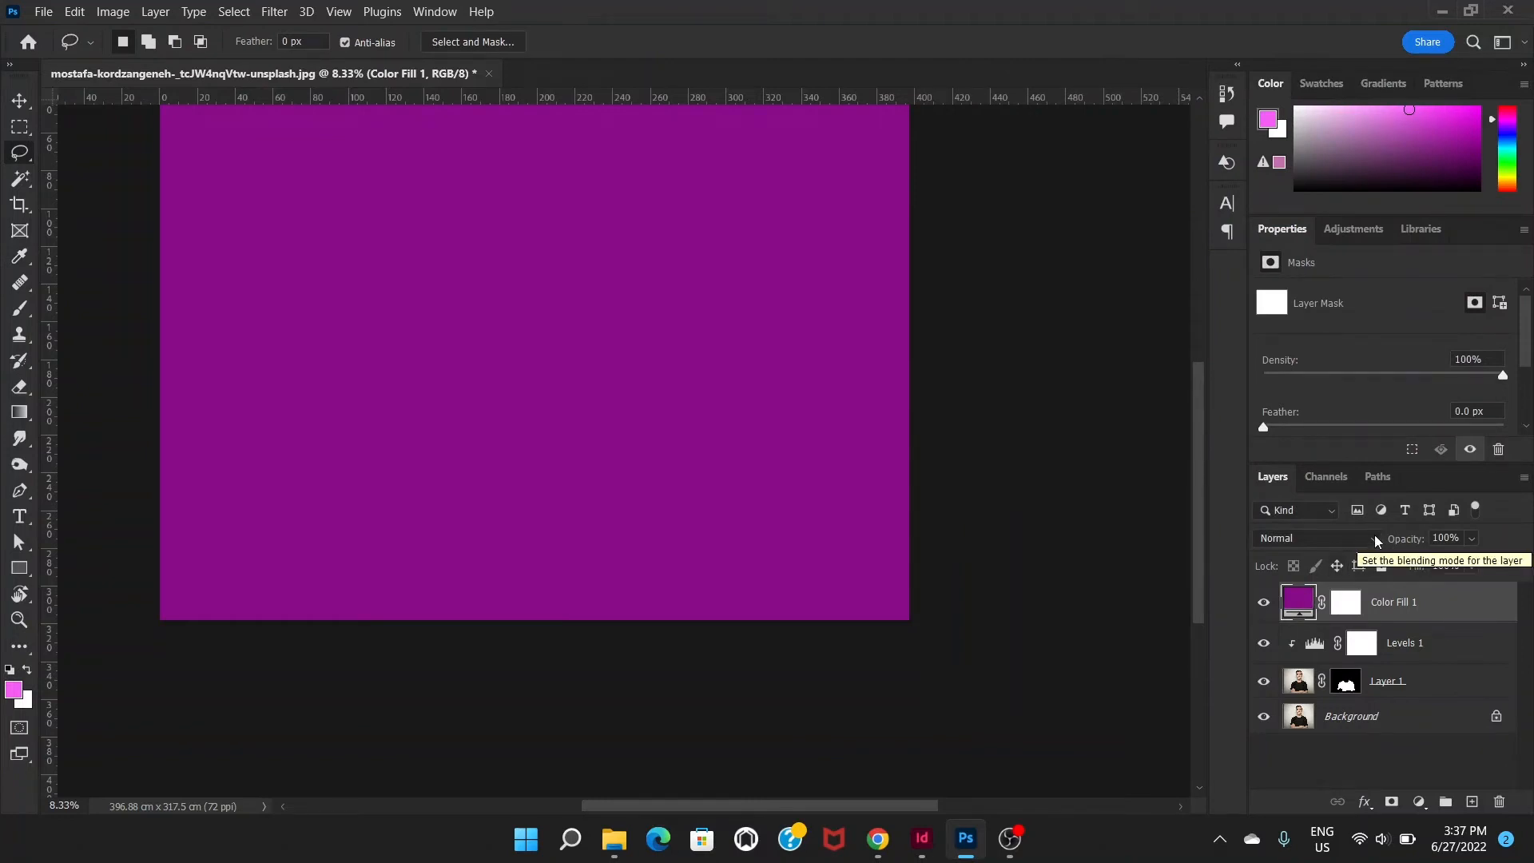
Set the purple fill layer's blend mode to Multiply.
left_click(1275, 537)
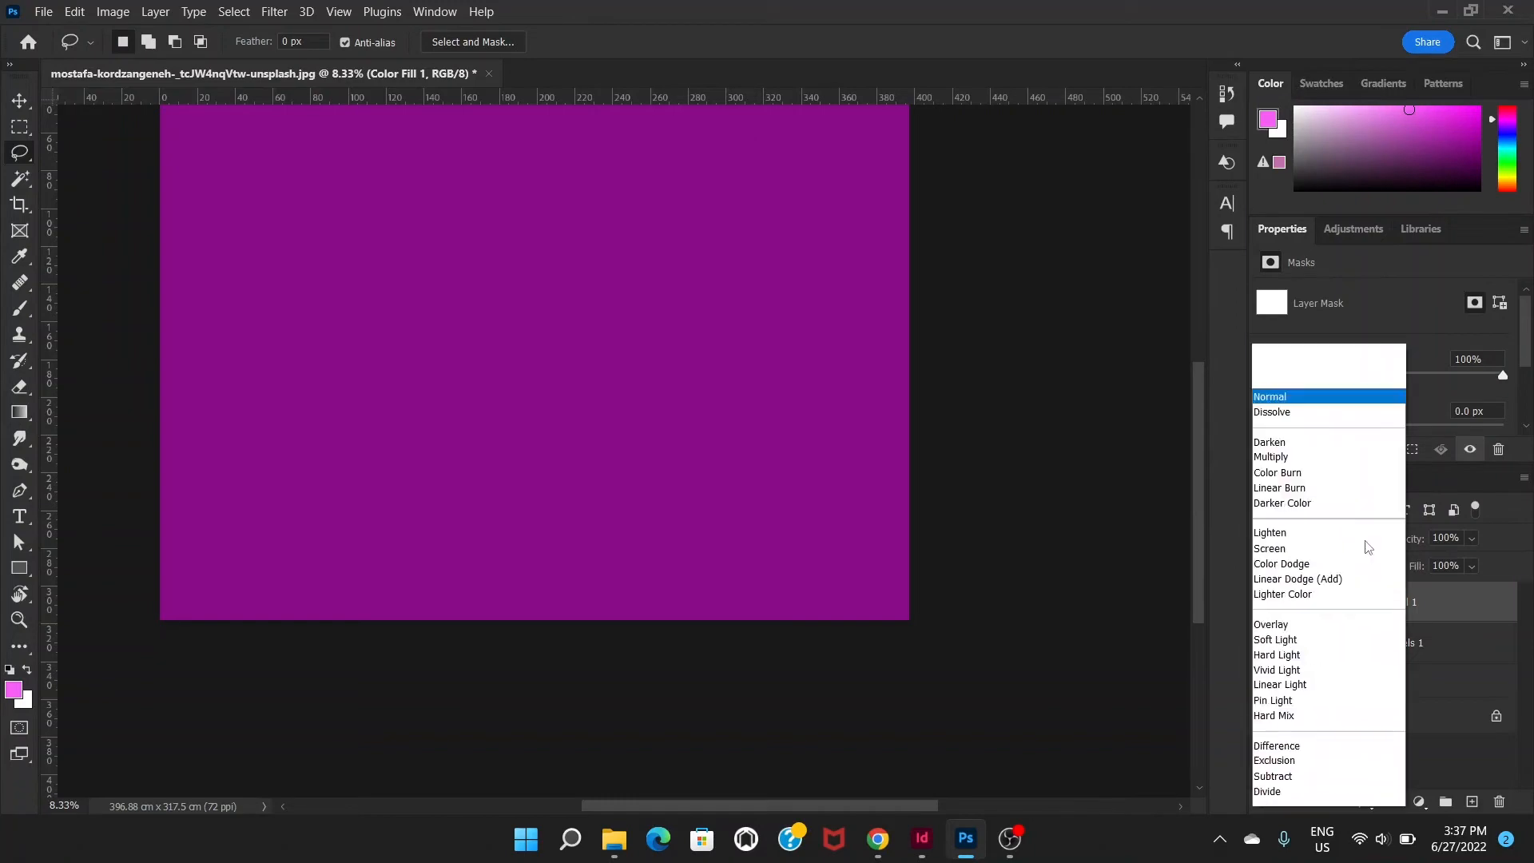
left_click(1270, 384)
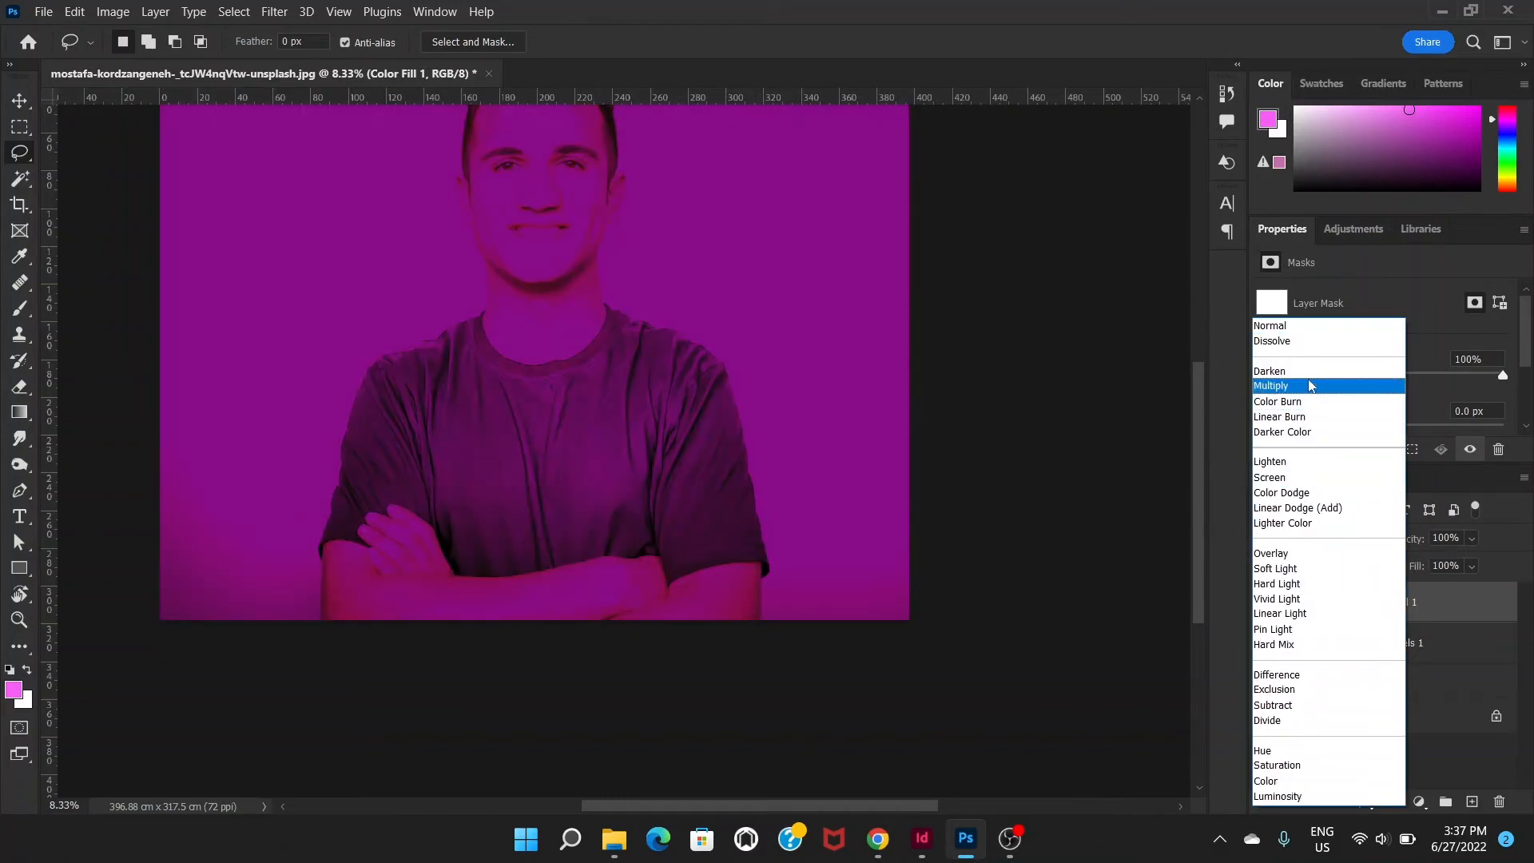
left_click(1269, 385)
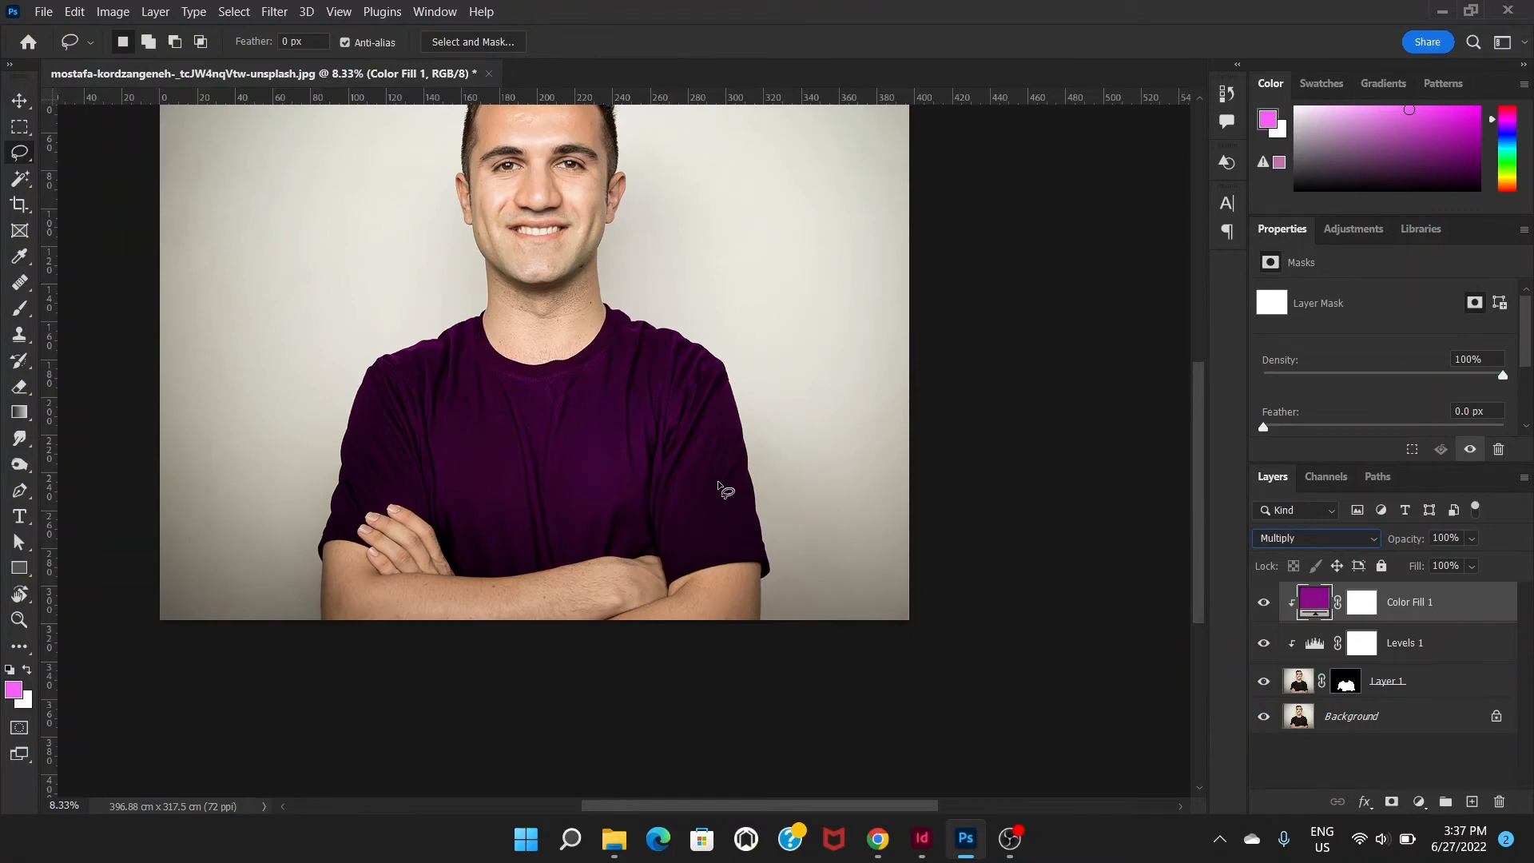
mouse_move(868, 522)
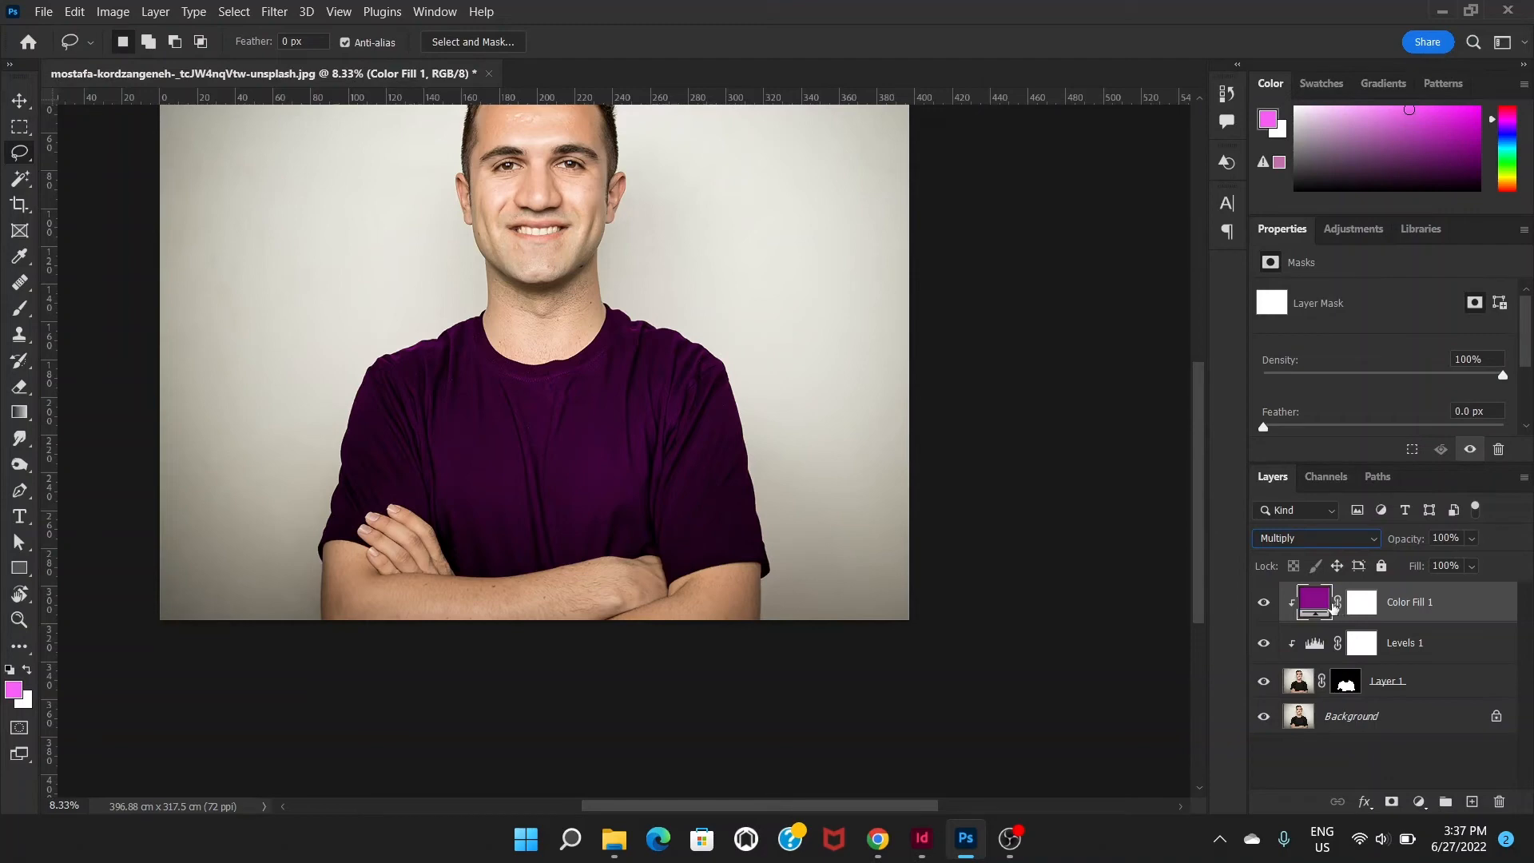
mouse_move(1168, 492)
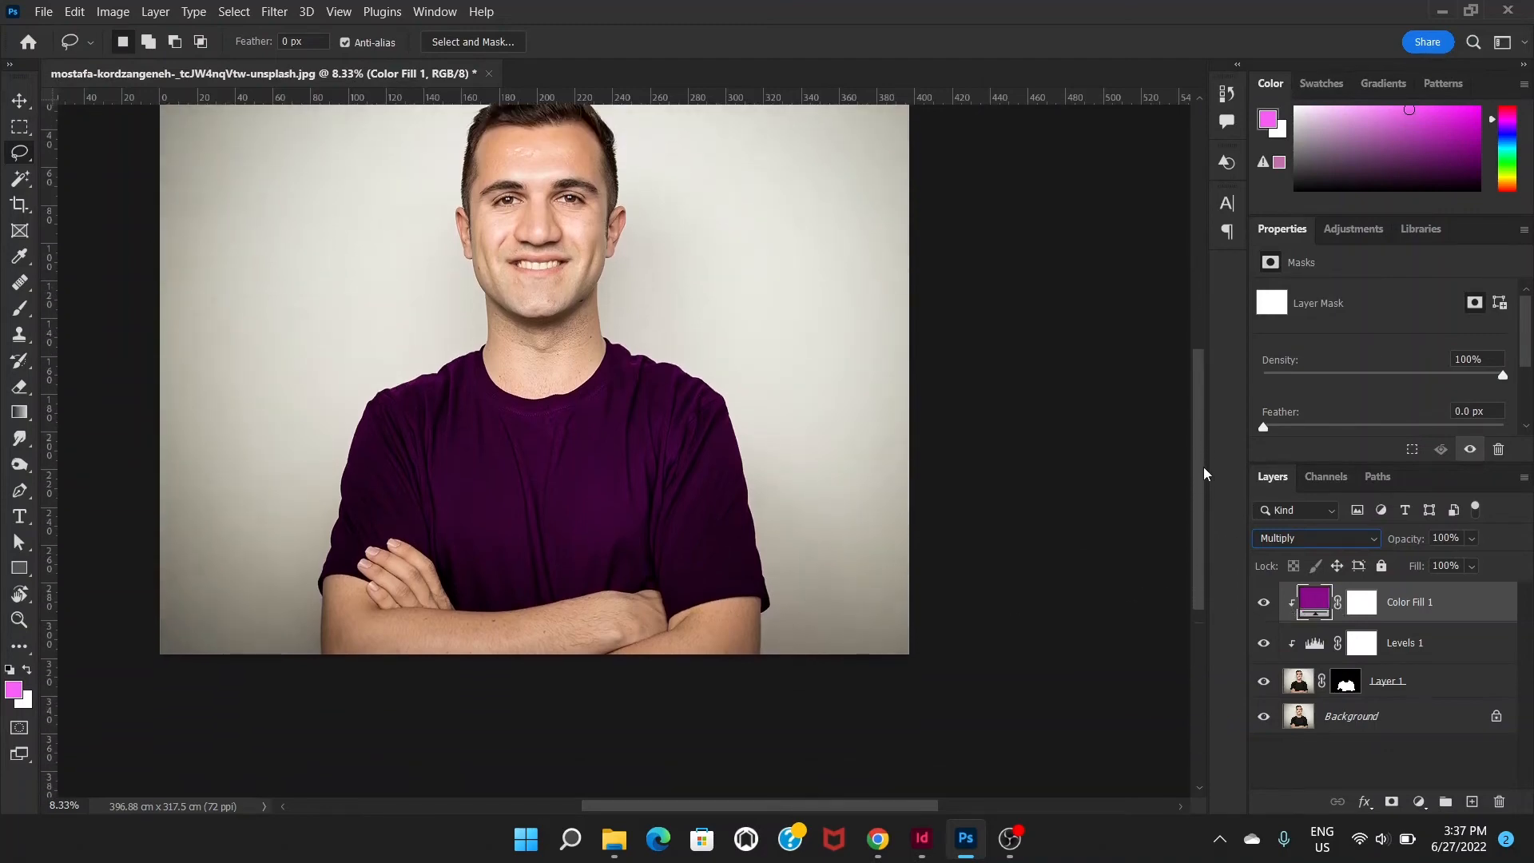
mouse_move(1185, 526)
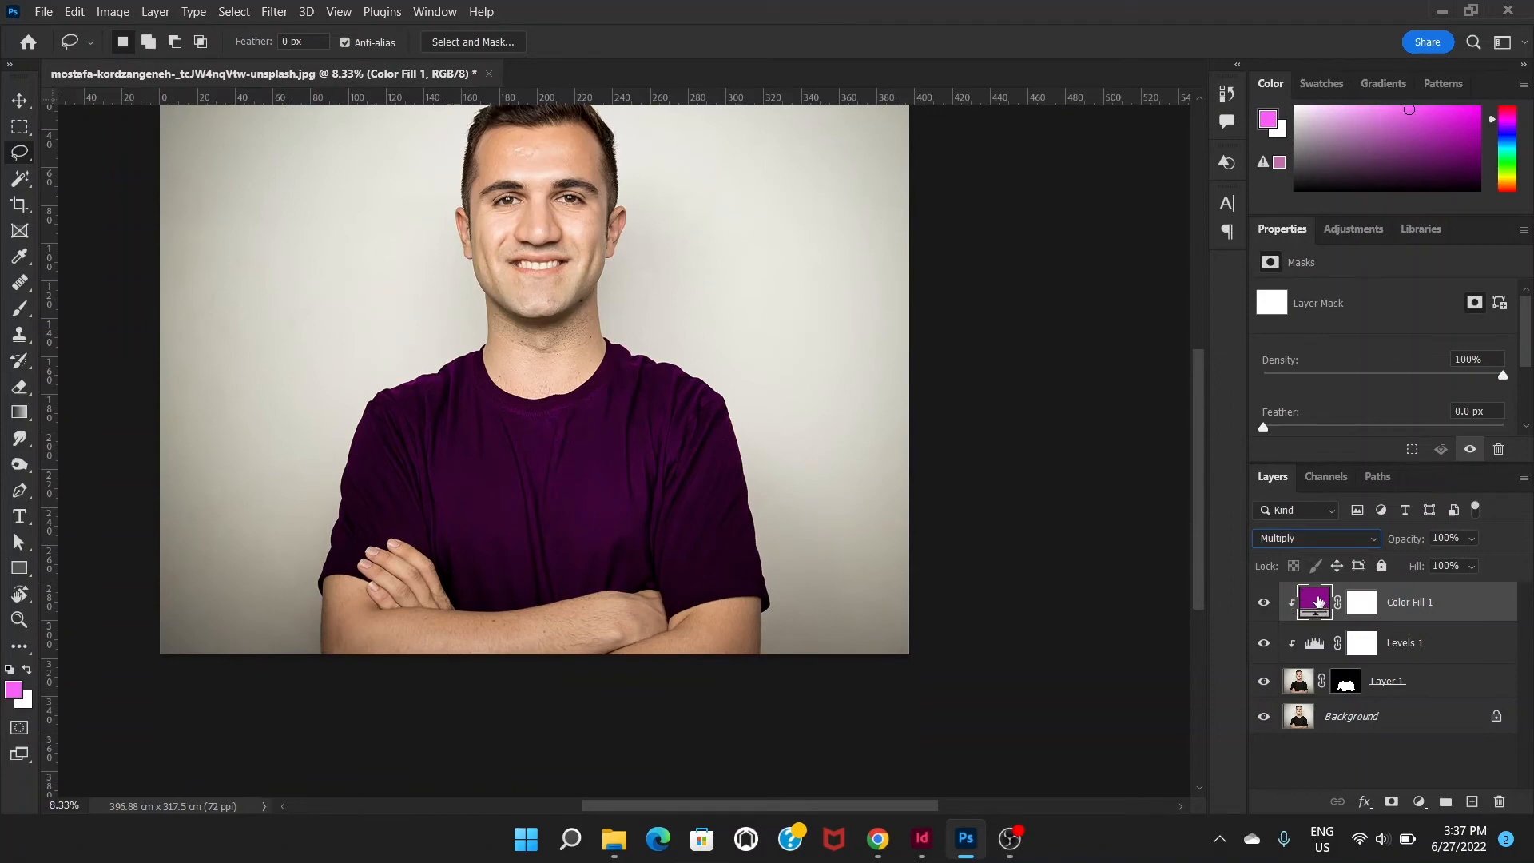
Recolour Color Fill 1 to a dark green after trying red and brown hues.
double_click(1313, 602)
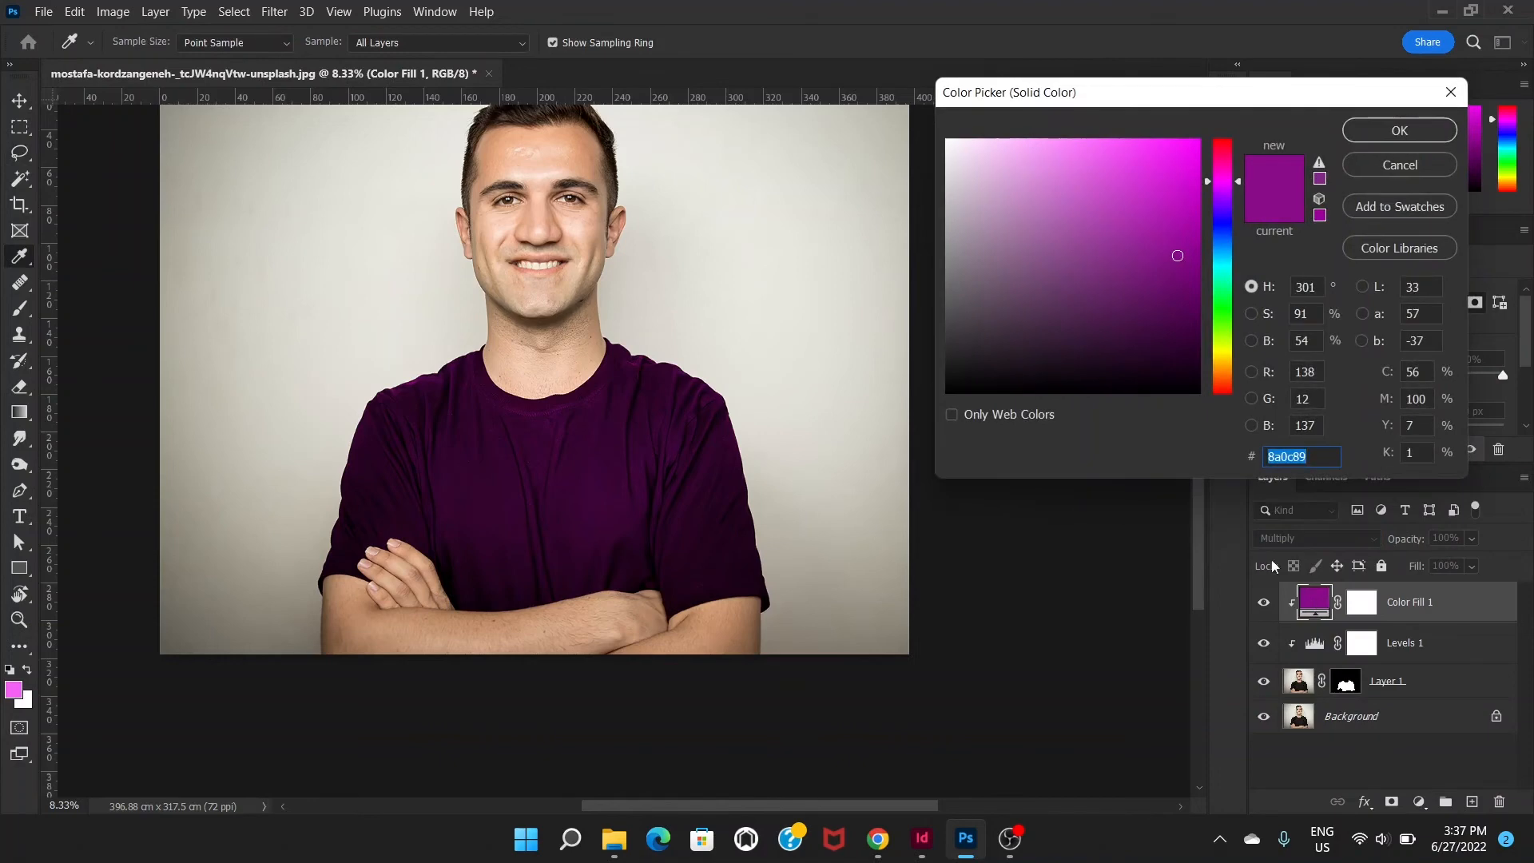
left_click(1184, 186)
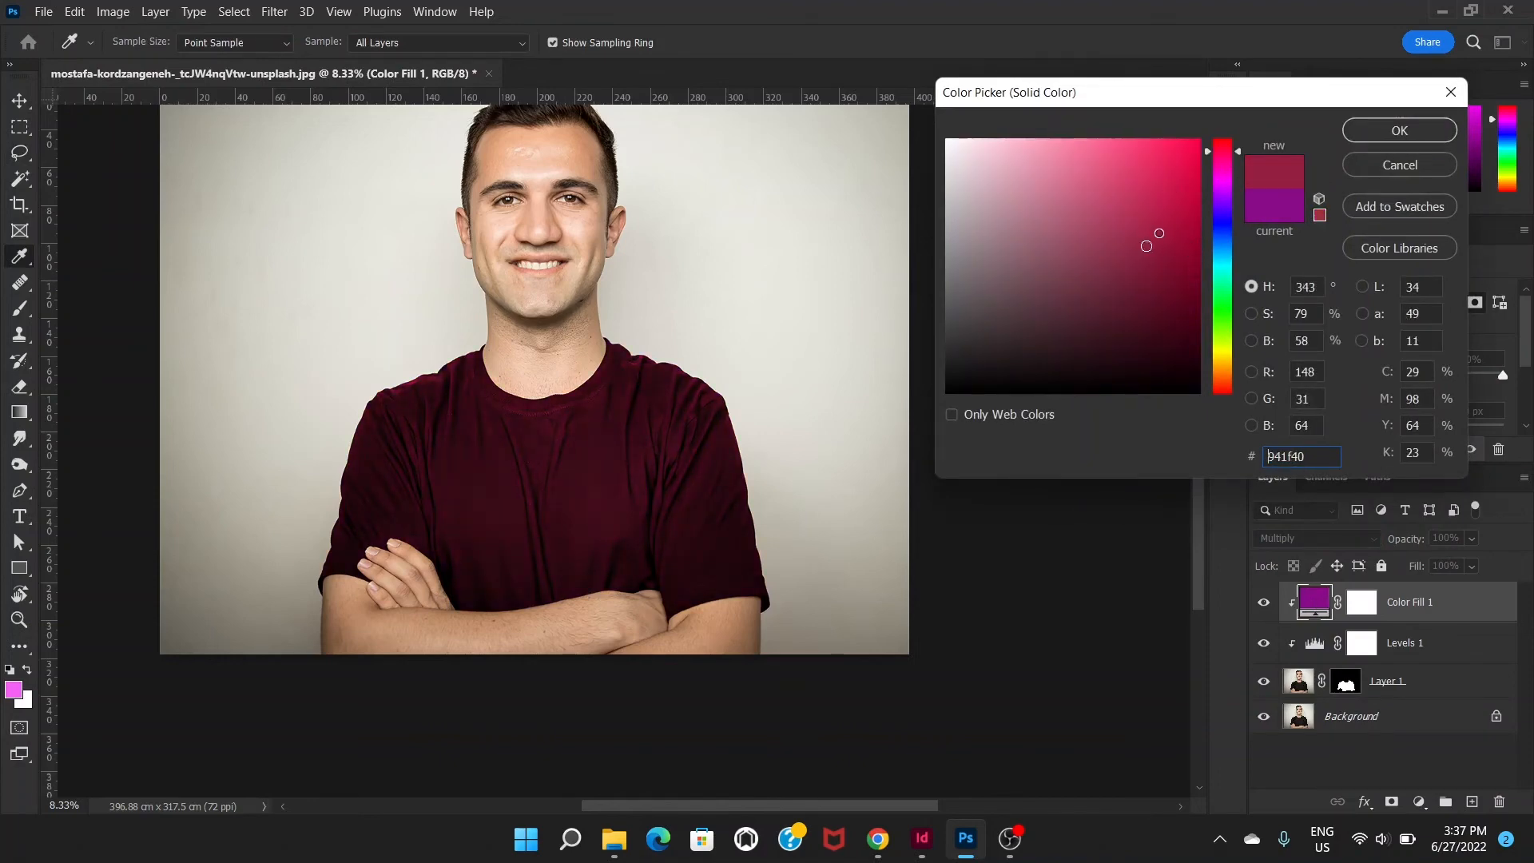
left_click(1219, 304)
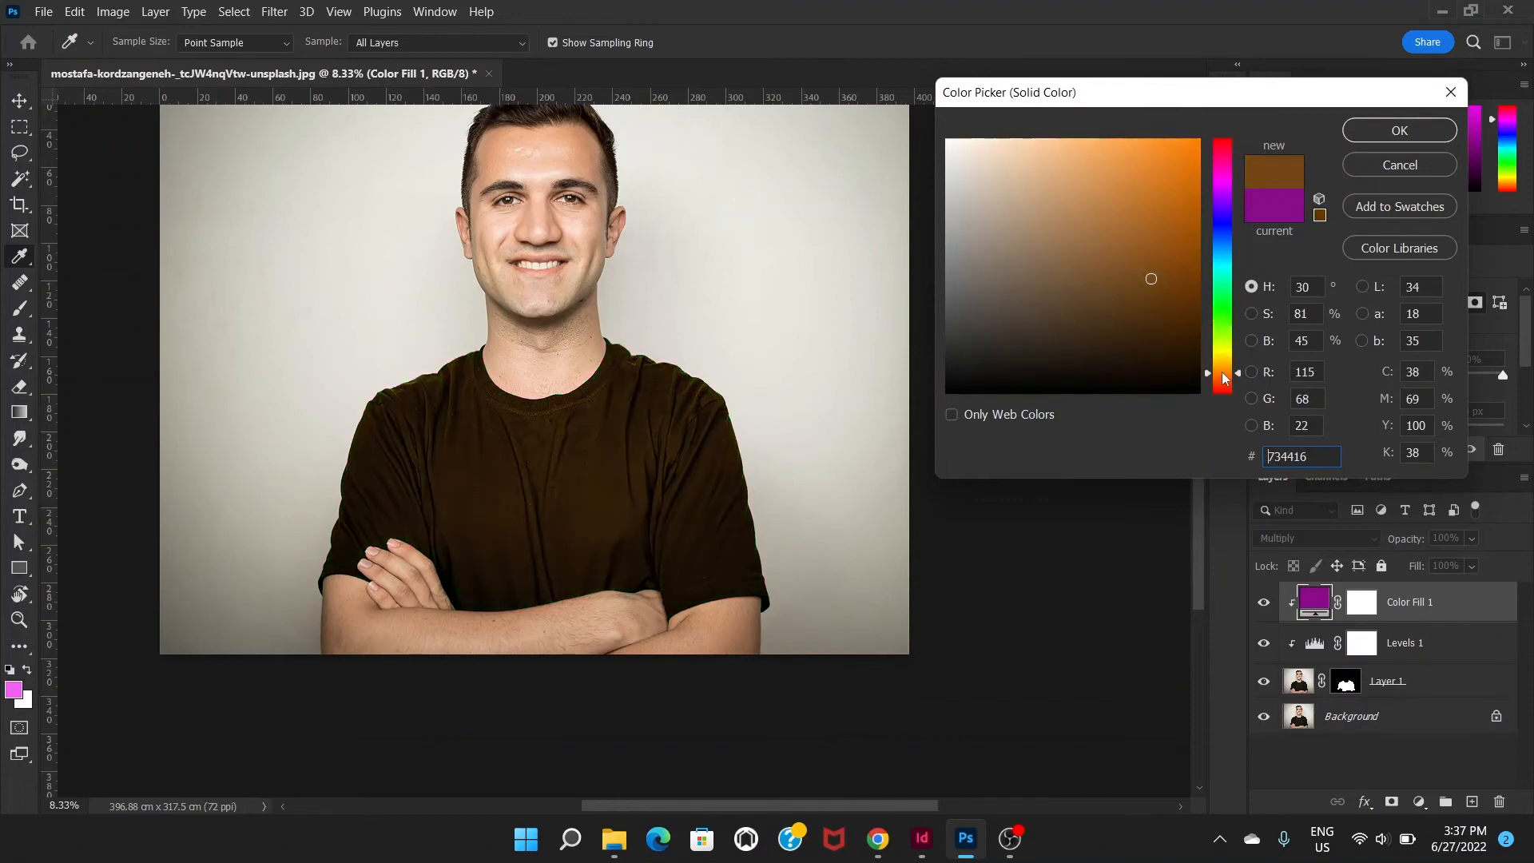
left_click(1162, 195)
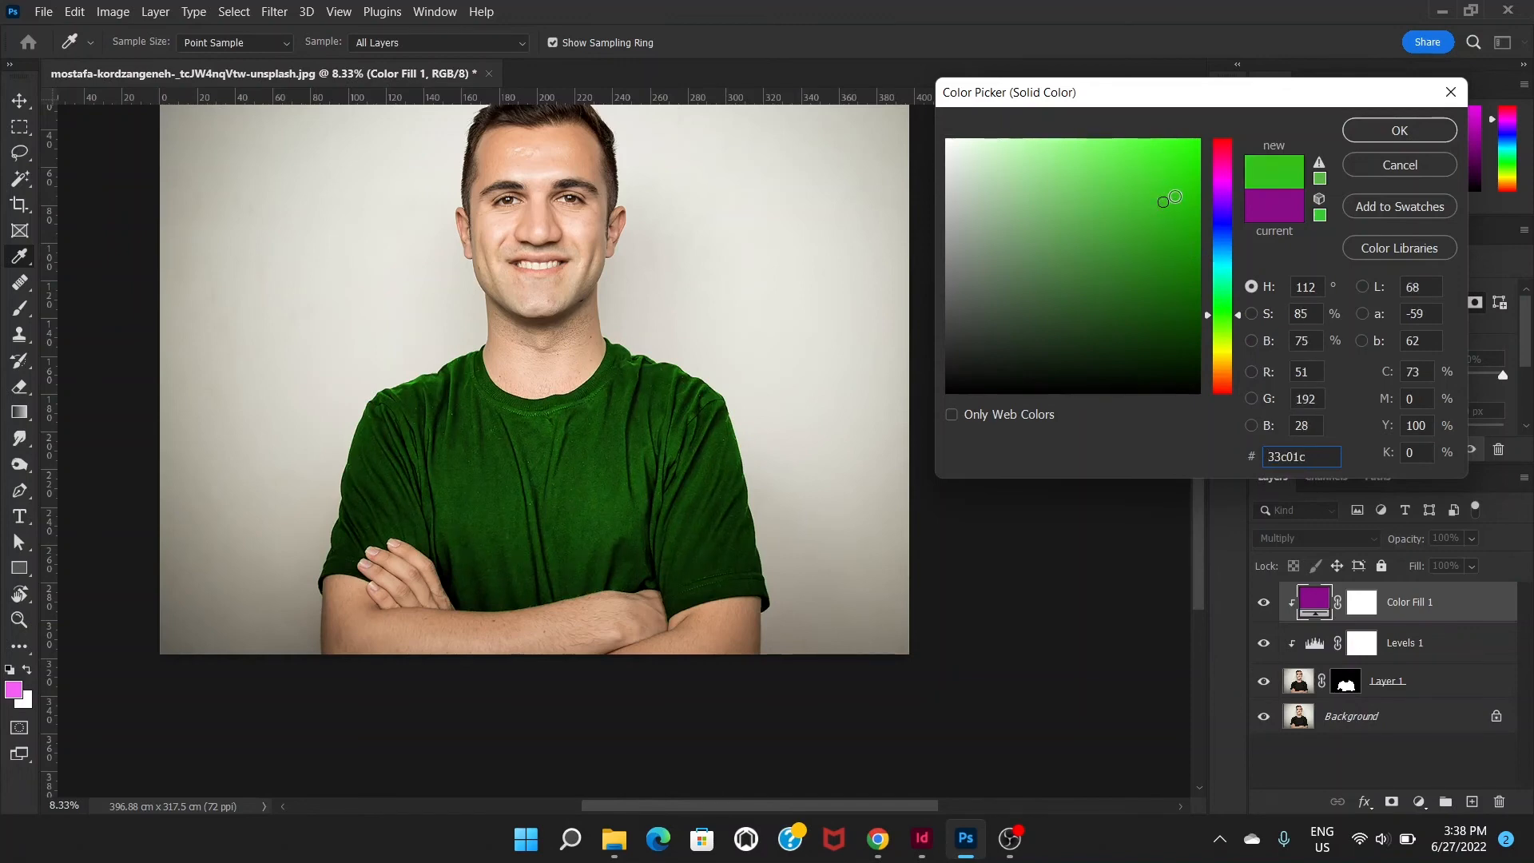
left_click_drag(1171, 199, 1200, 200)
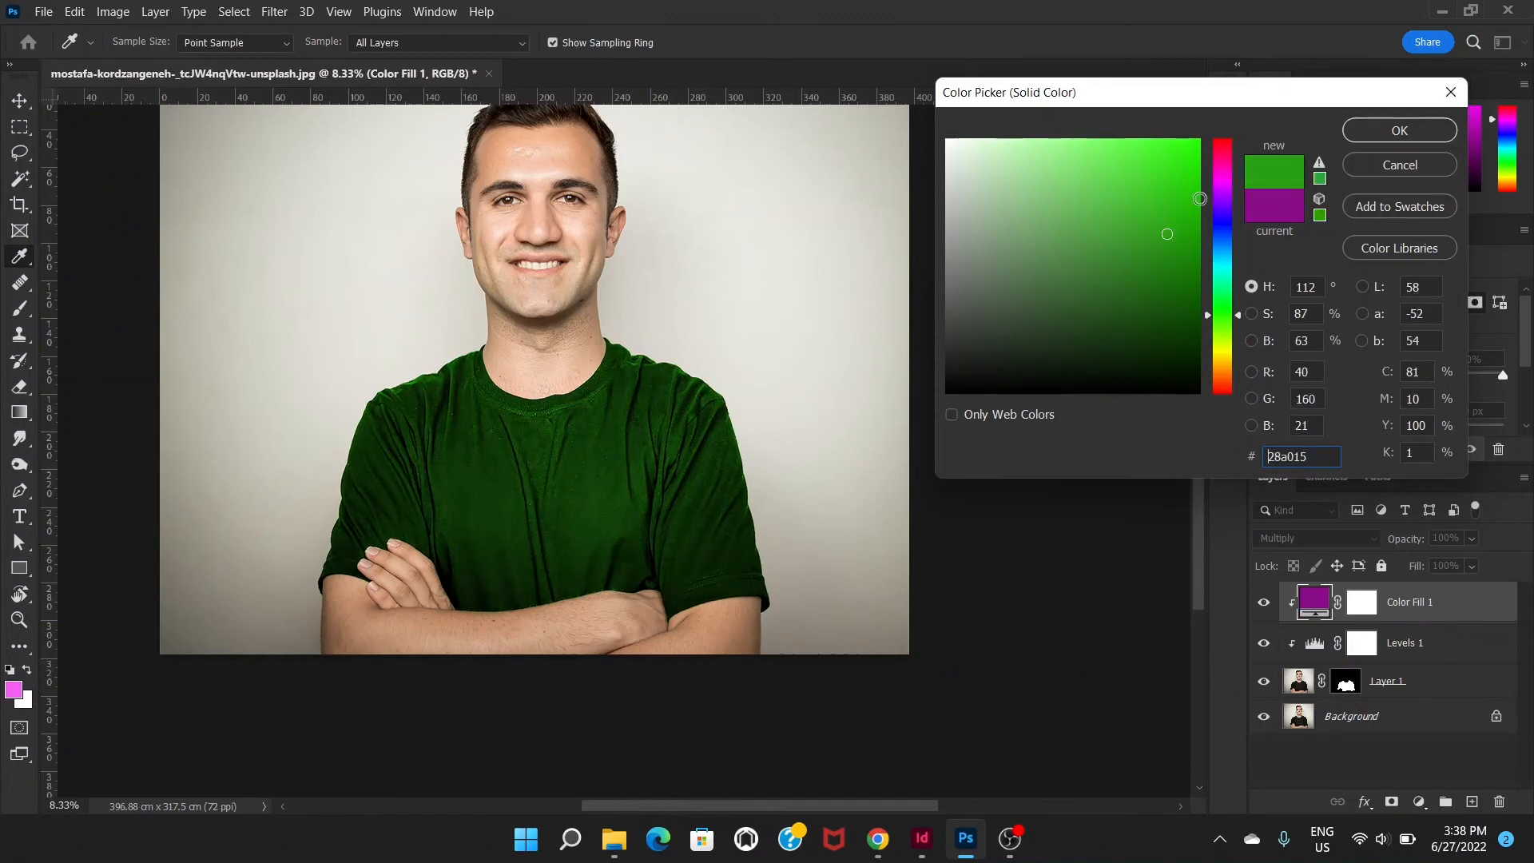
left_click(1398, 130)
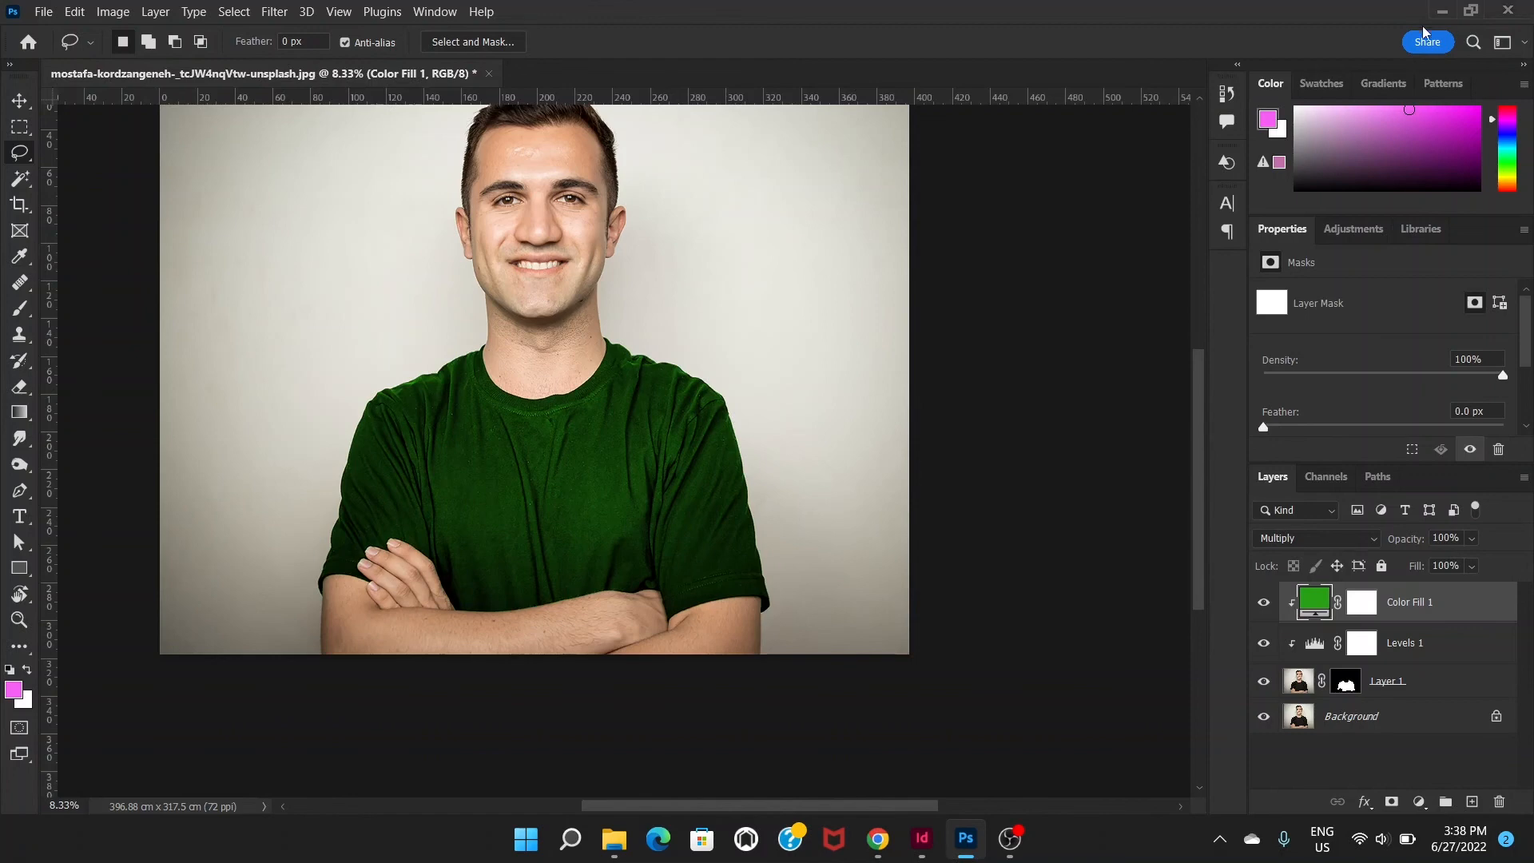
left_click_drag(533, 381, 621, 423)
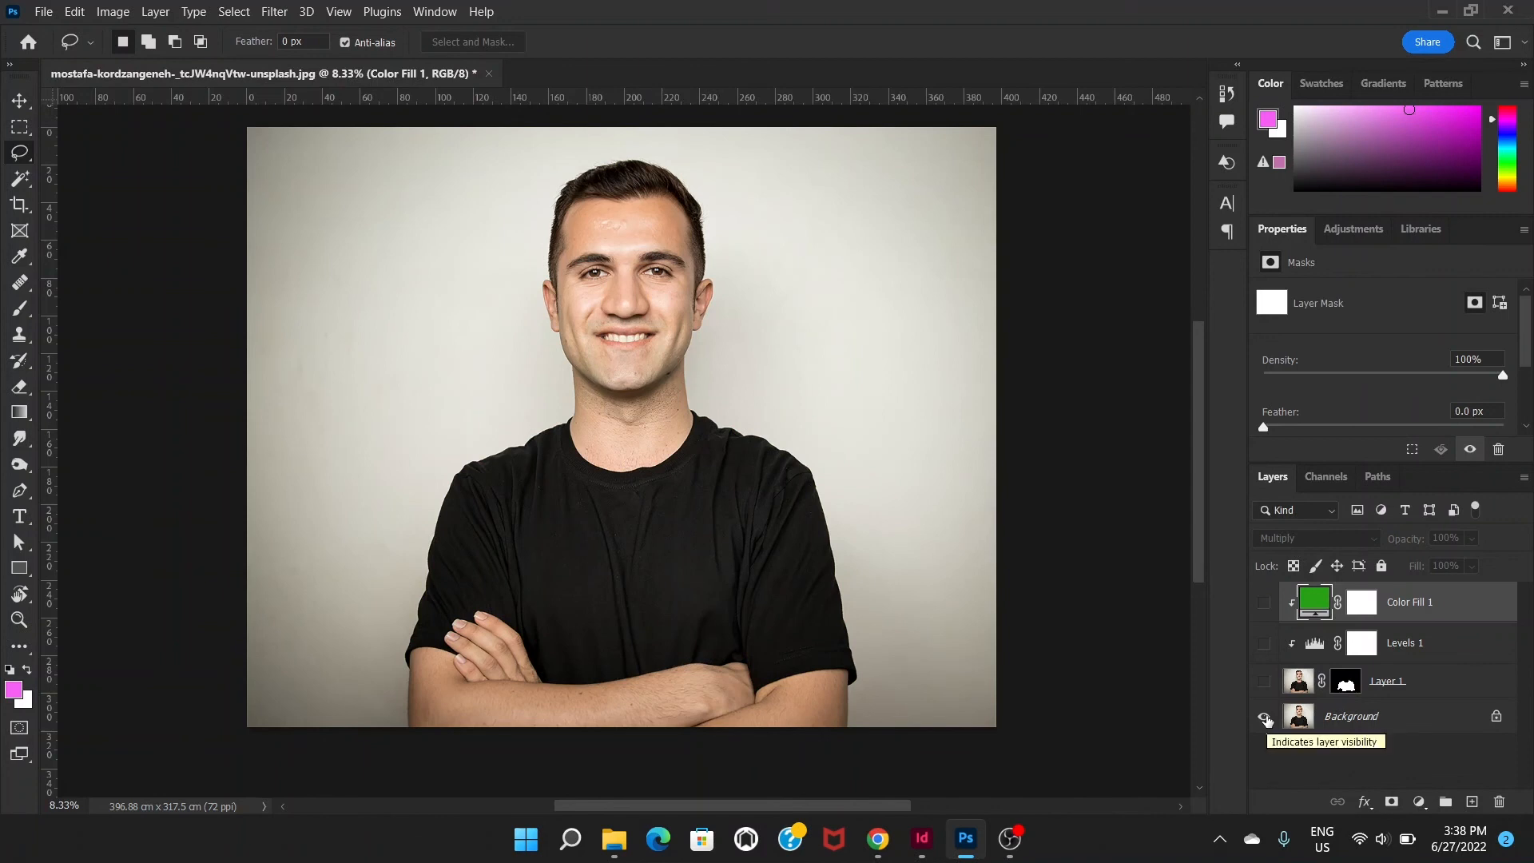
left_click(1264, 715)
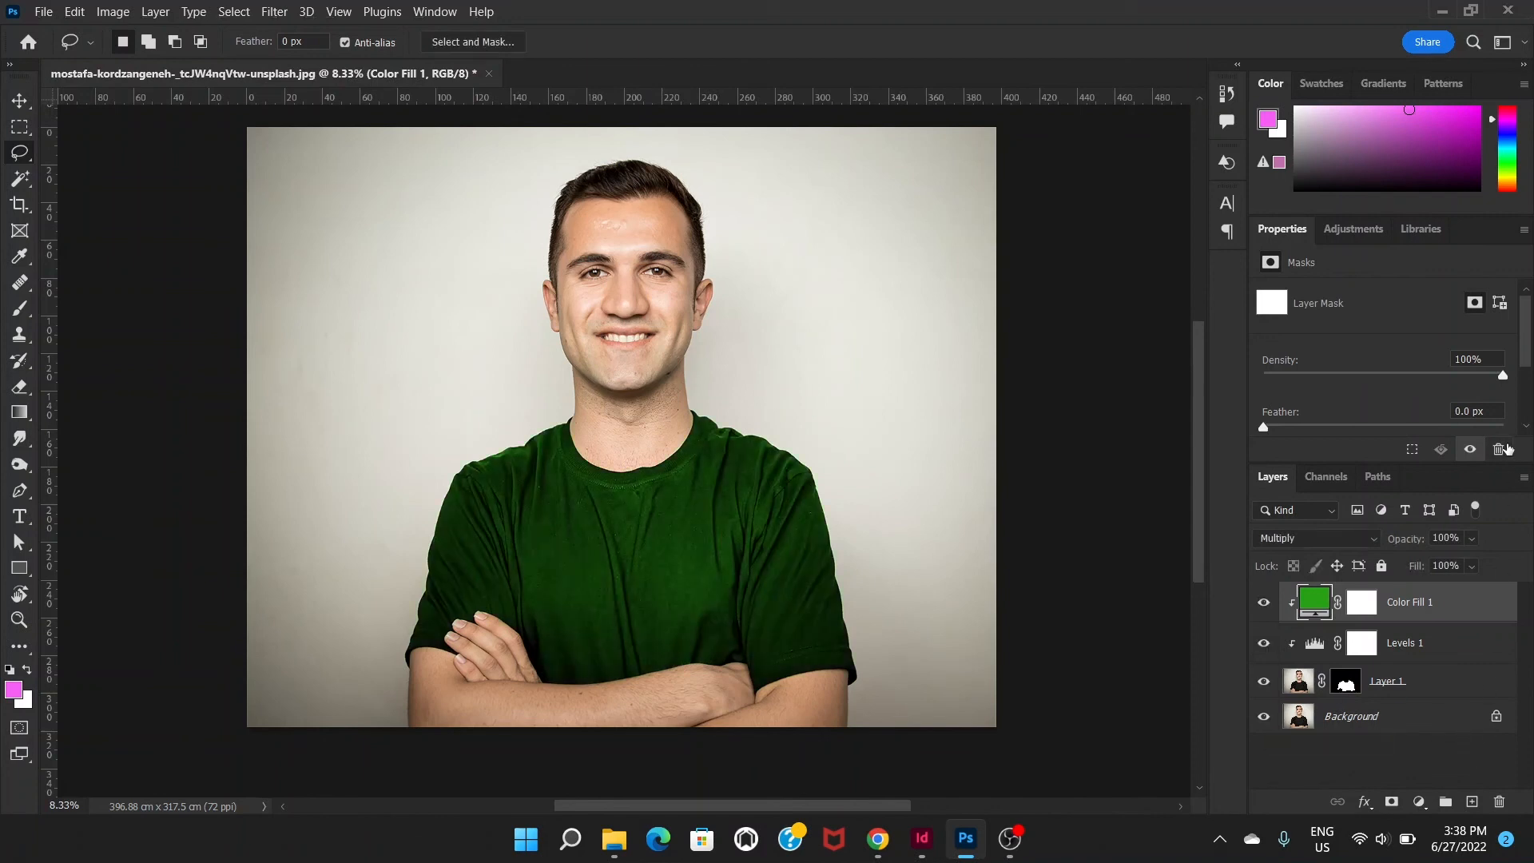
mouse_move(1500, 449)
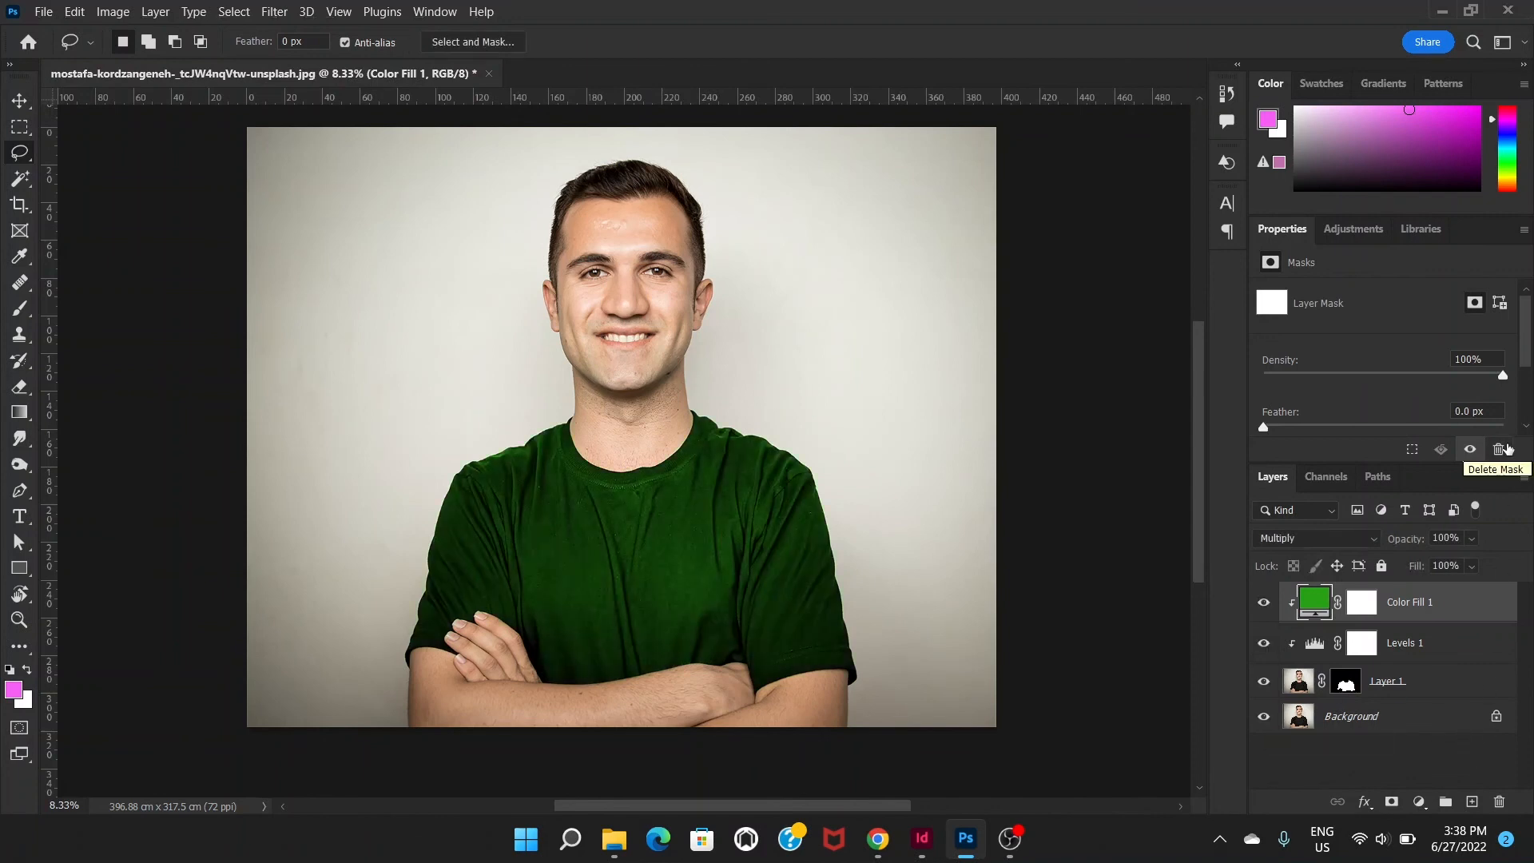